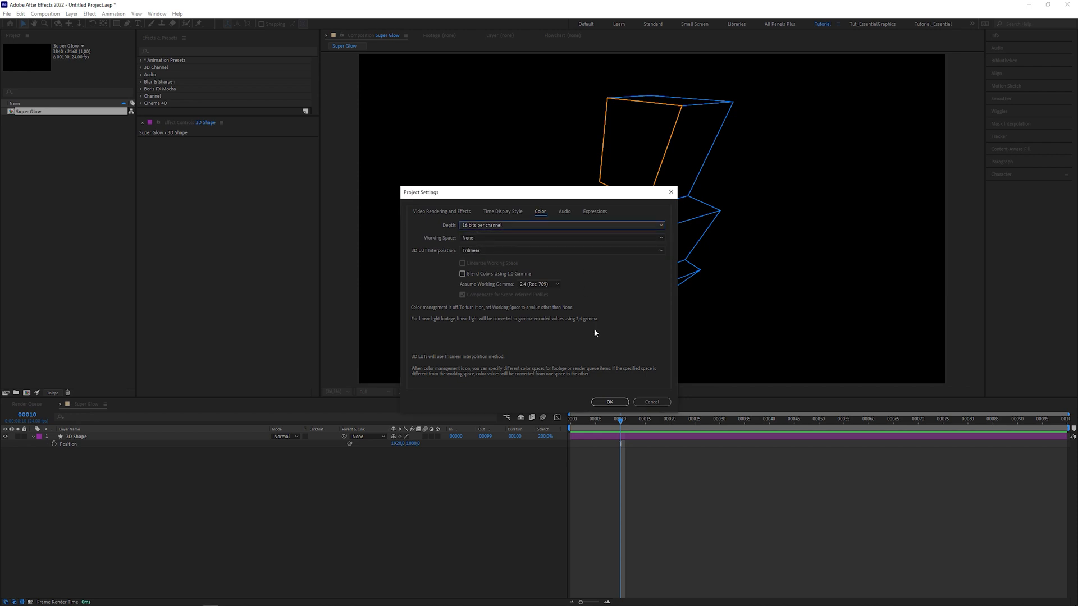
# - Keep the project color depth at 16 bits per channel and confirm Project Settings
pyautogui.click(609, 402)
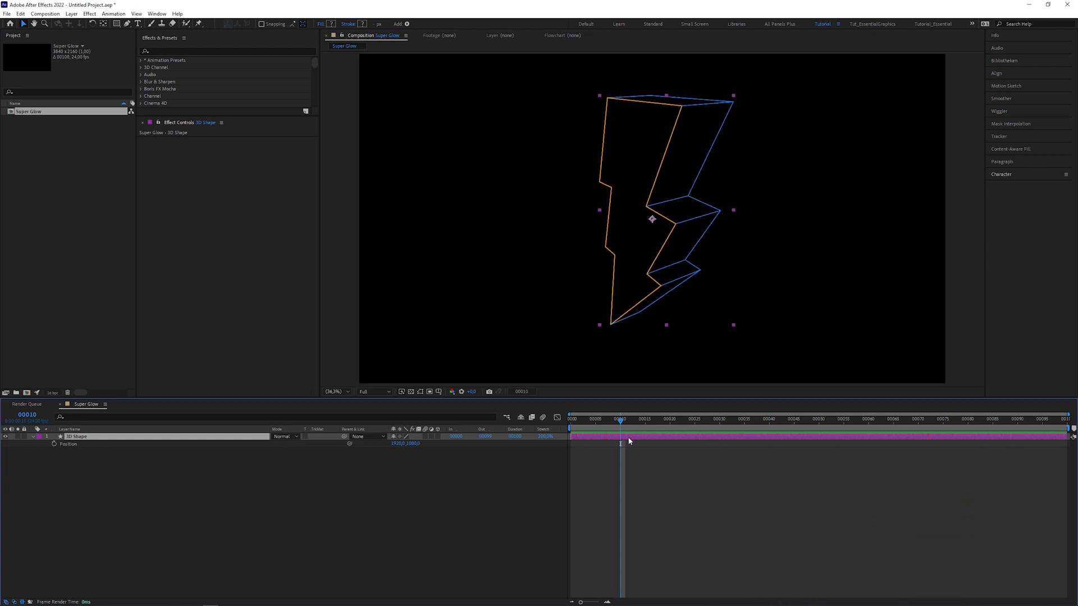
# - Search Effects & Presets for 'deep' and apply Deep Glow to the bolt layer
pyautogui.click(221, 51)
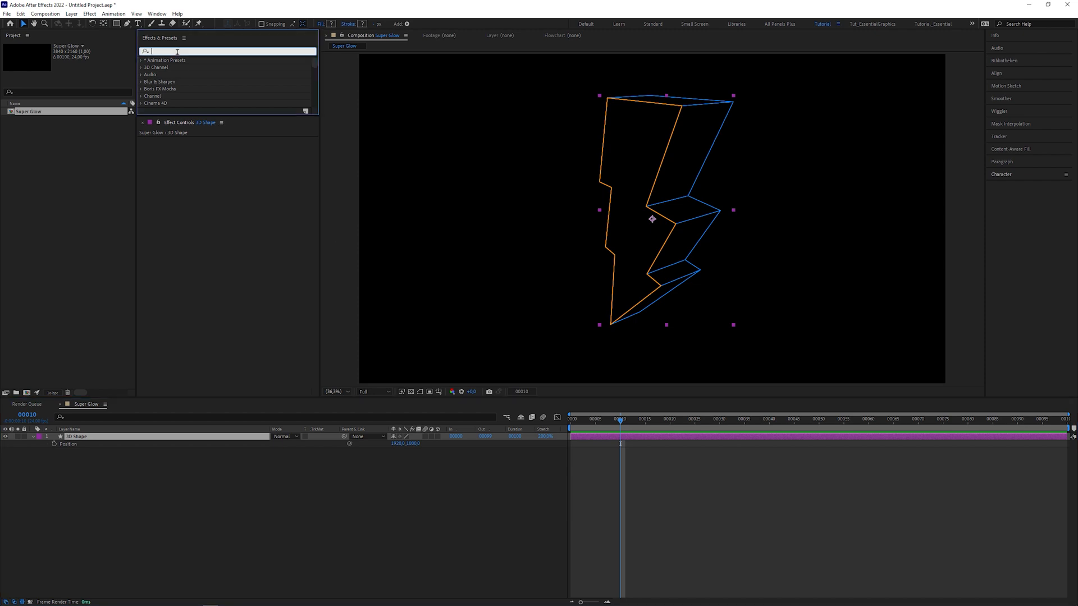
pyautogui.write('deep')
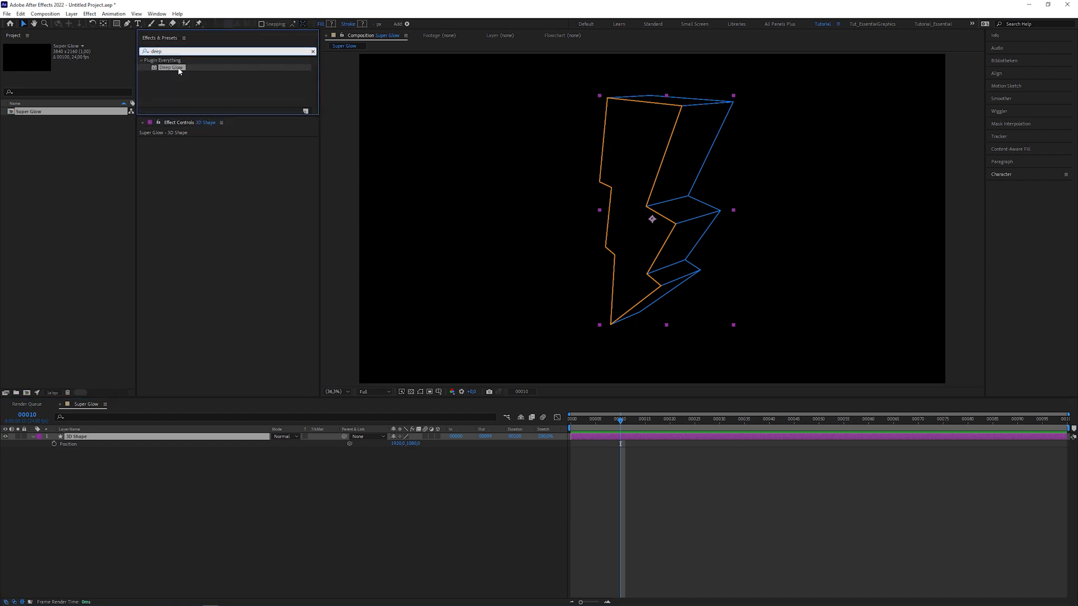
pyautogui.doubleClick(171, 68)
pyautogui.write('optical')
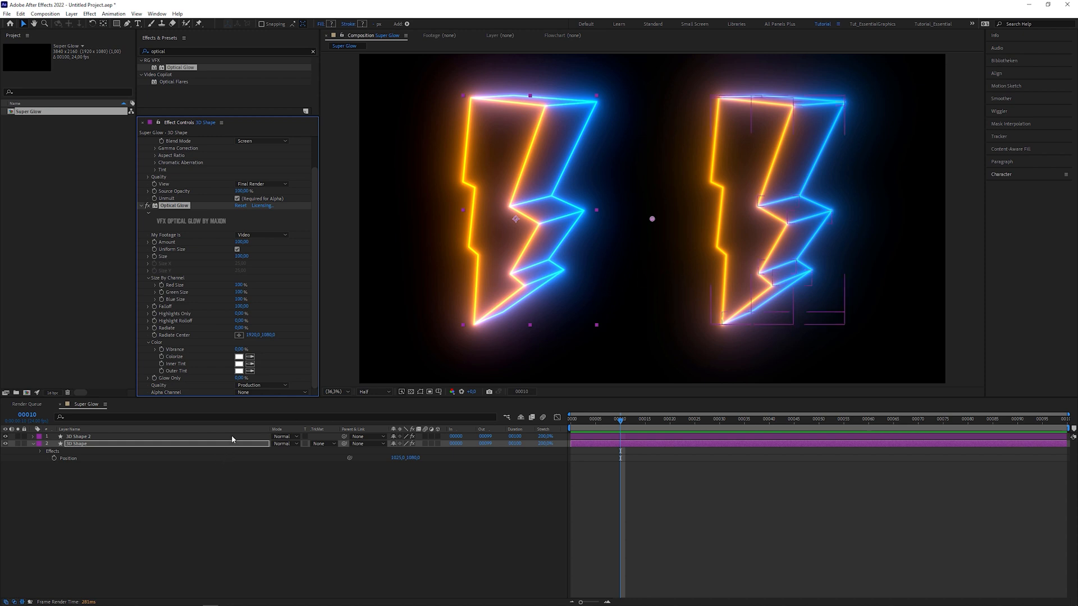
# - On the bolt copy, name a slider control 'Glow Amount' and start renaming the fourth slider
pyautogui.click(77, 436)
pyautogui.write('slid')
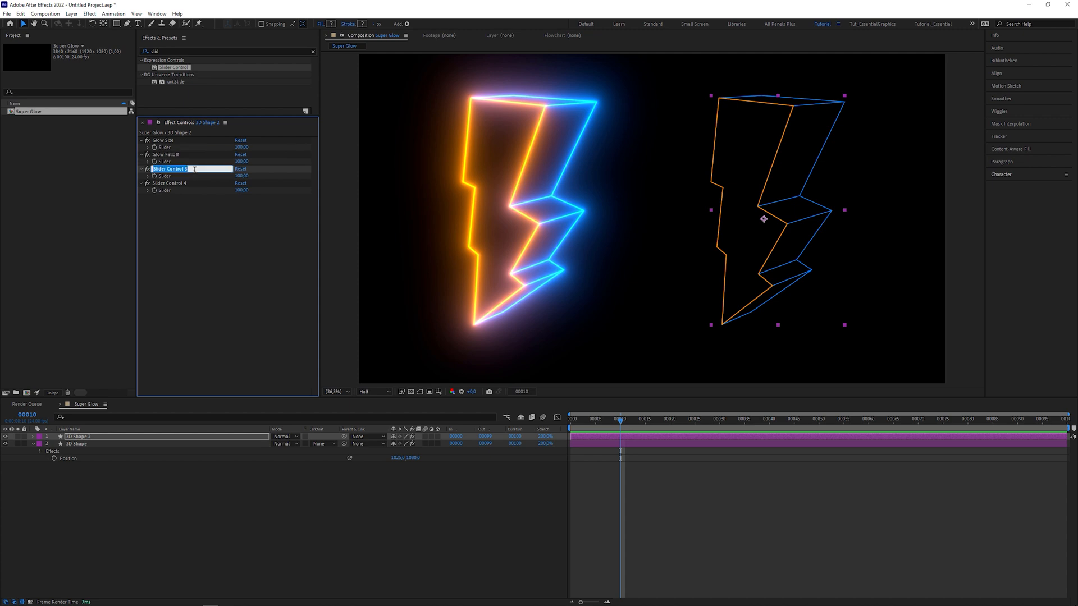
pyautogui.write('Glow Amount')
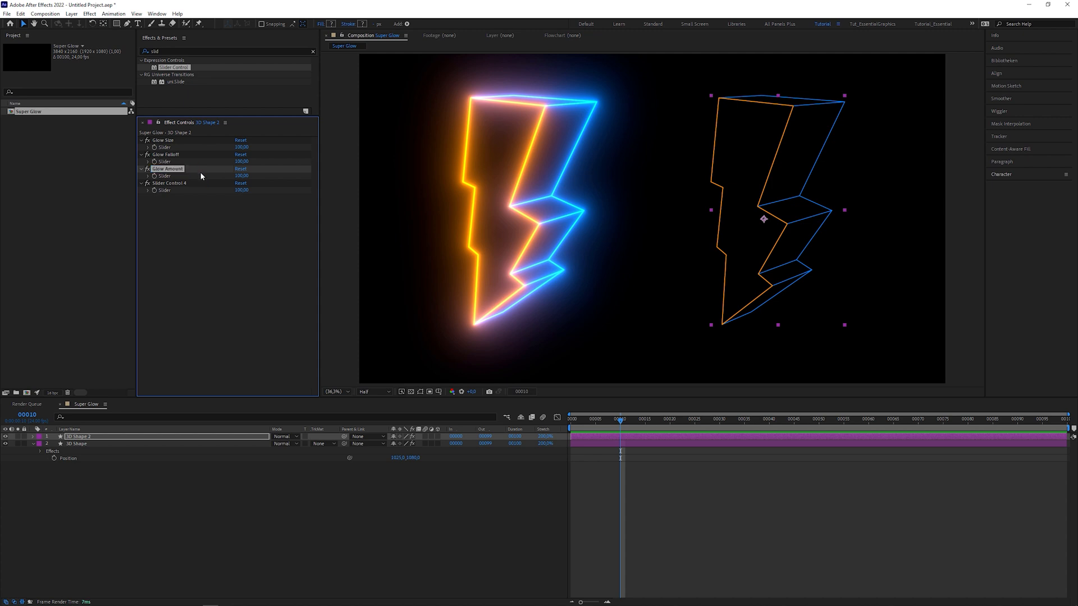
pyautogui.click(77, 444)
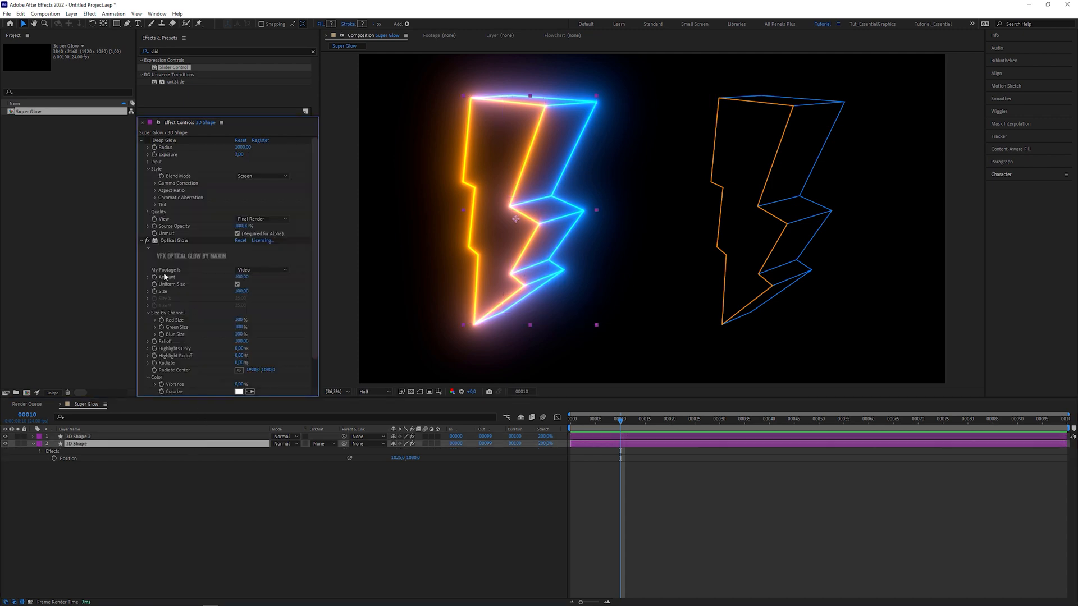
pyautogui.moveTo(172, 350)
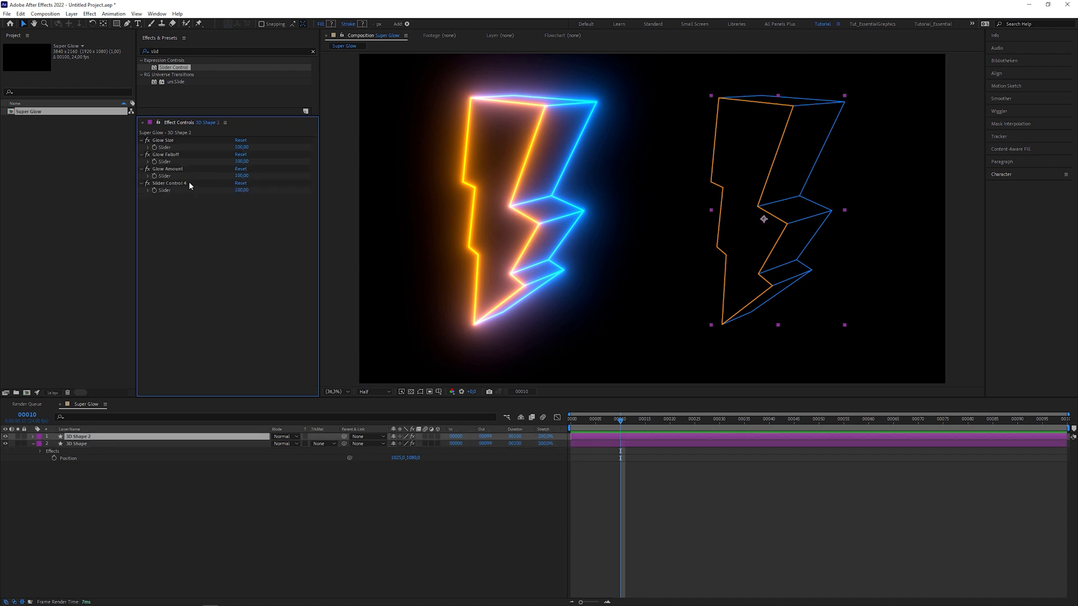
pyautogui.doubleClick(162, 183)
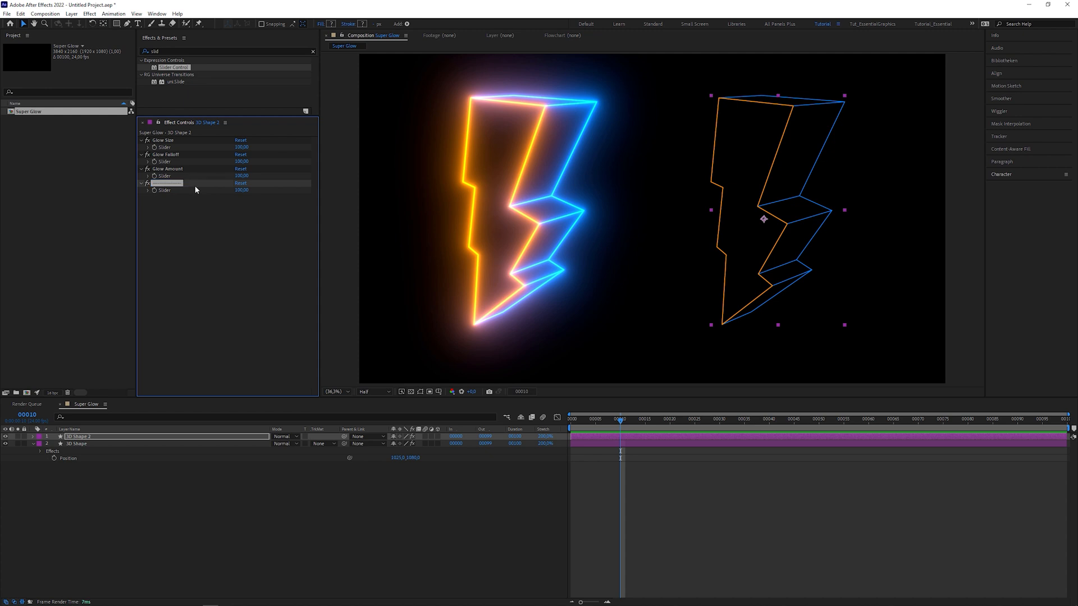
# - Apply Fast Box Blur to the bolt copy and expand its Effects group in the timeline
pyautogui.write('fast')
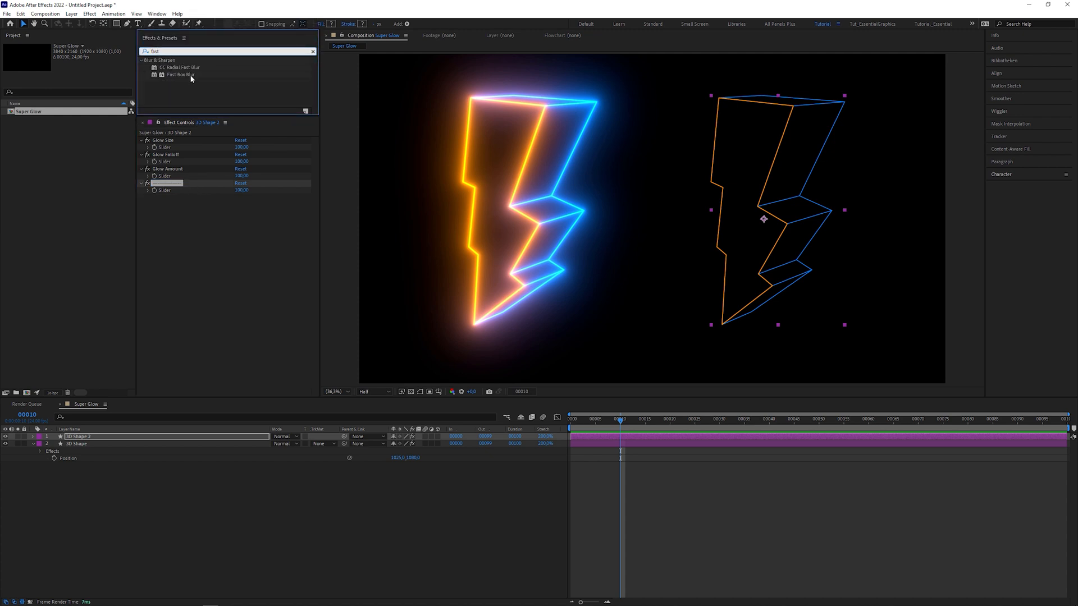
pyautogui.doubleClick(175, 74)
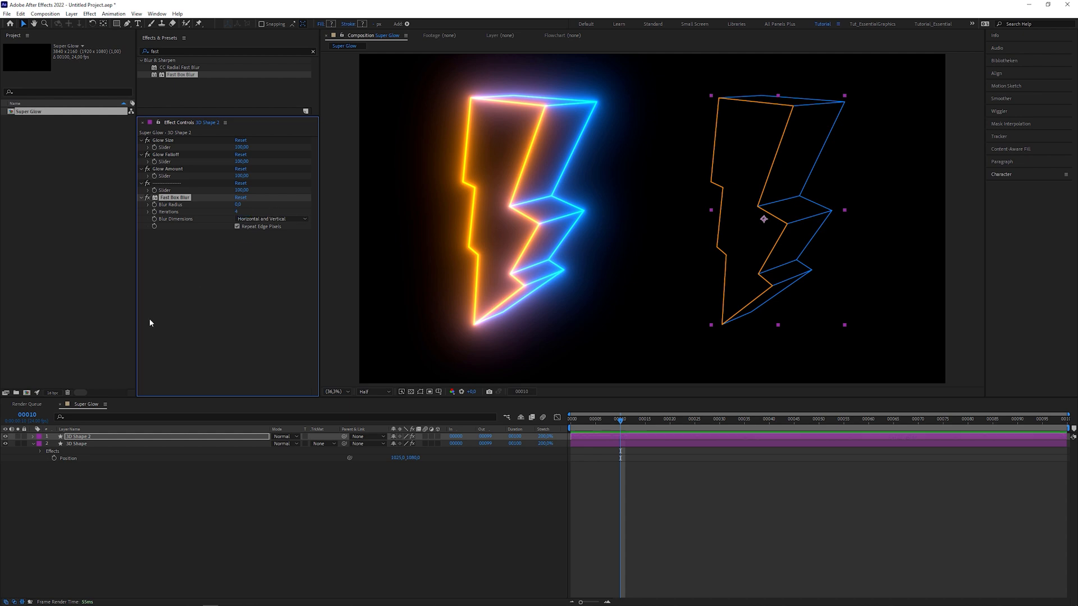
pyautogui.click(43, 436)
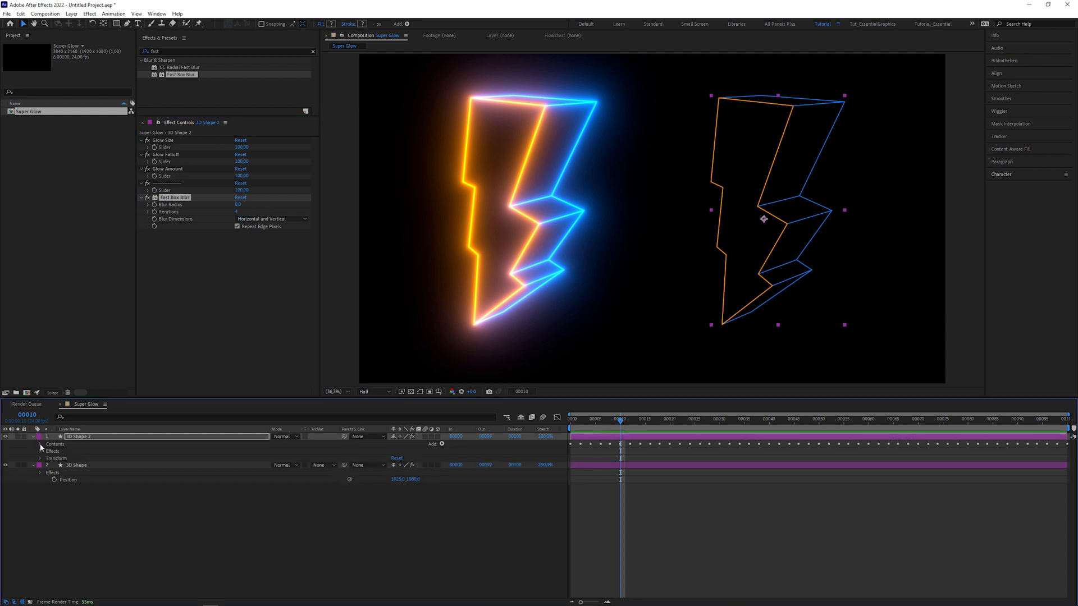
pyautogui.click(39, 451)
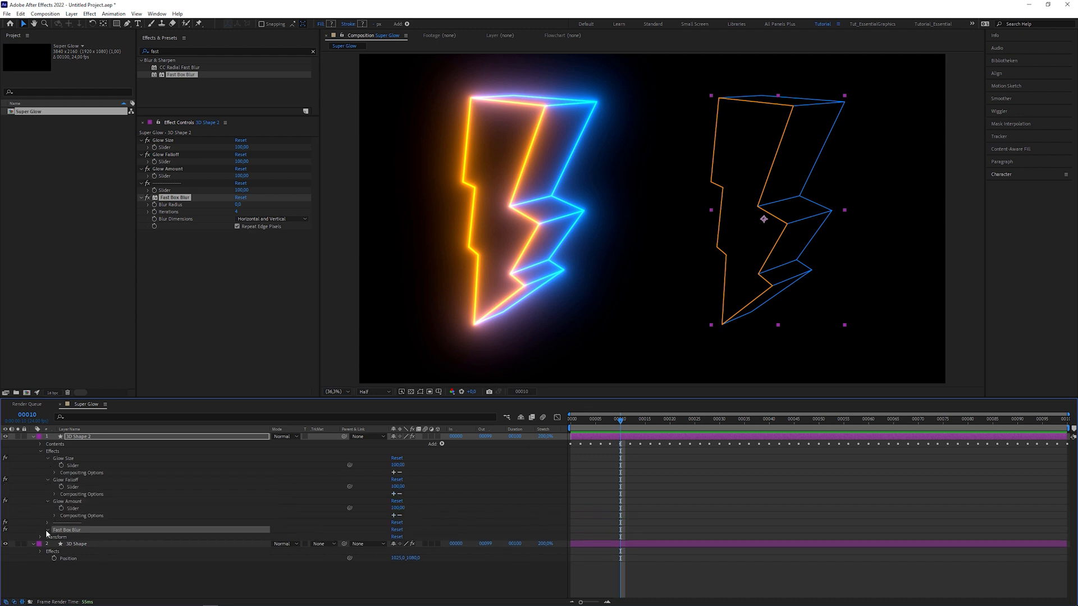
# - Write the Blur Radius expression using Glow Size and Glow Falloff divided by 10
pyautogui.click(39, 530)
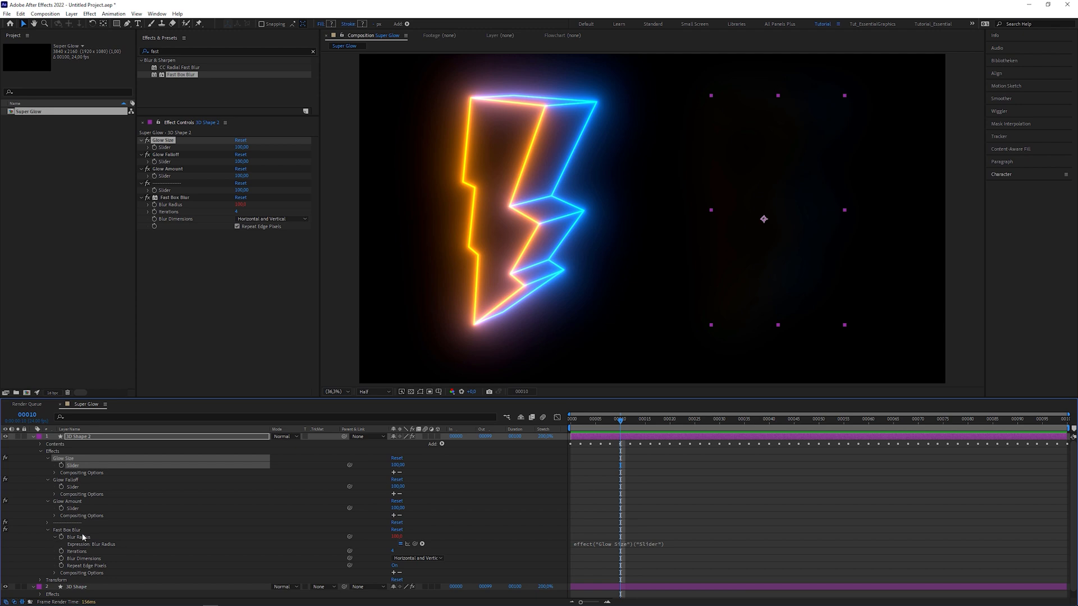
pyautogui.click(634, 543)
pyautogui.write('gf=effect("Glow Falloff")("Slider")')
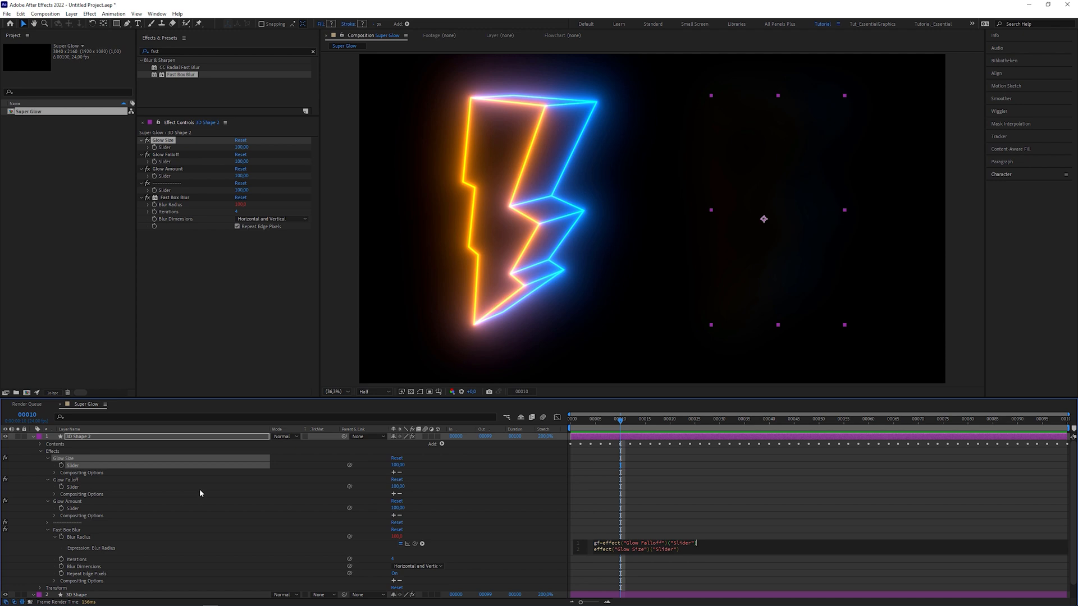
pyautogui.moveTo(204, 495)
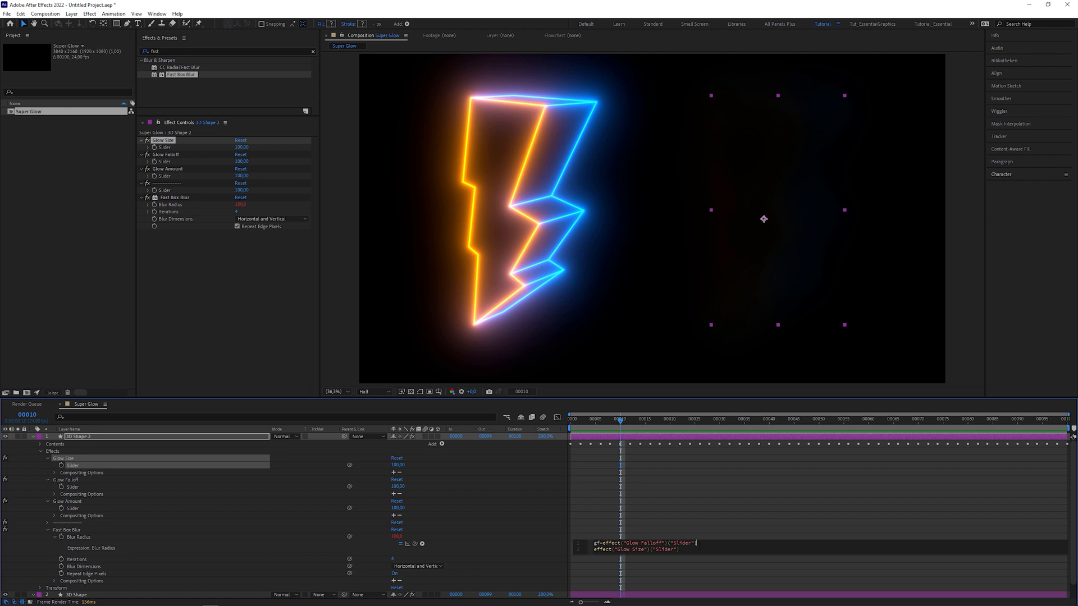
pyautogui.write('/10')
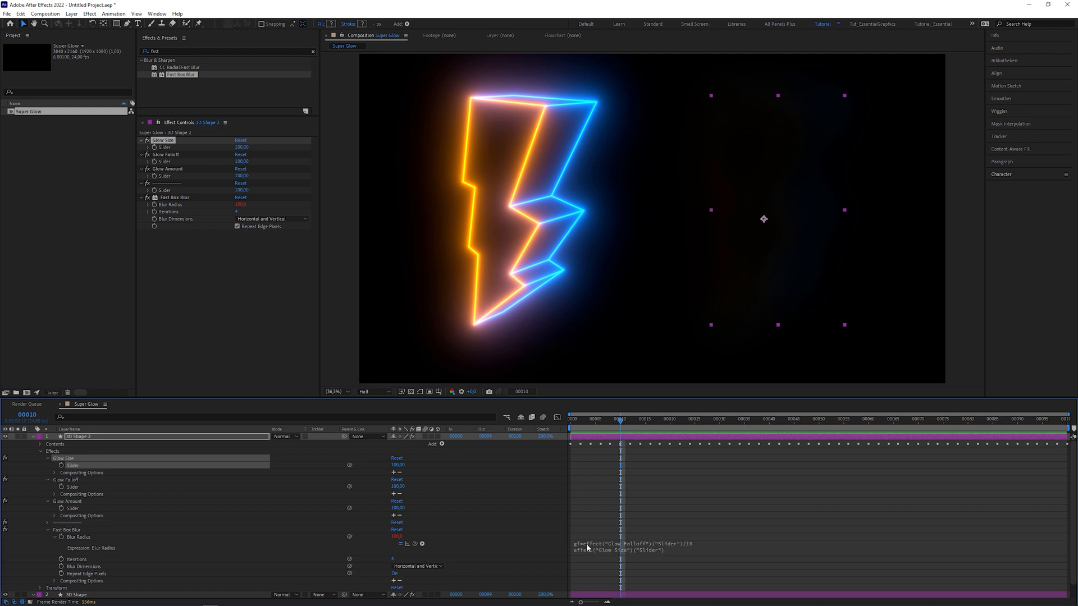
pyautogui.moveTo(422, 527)
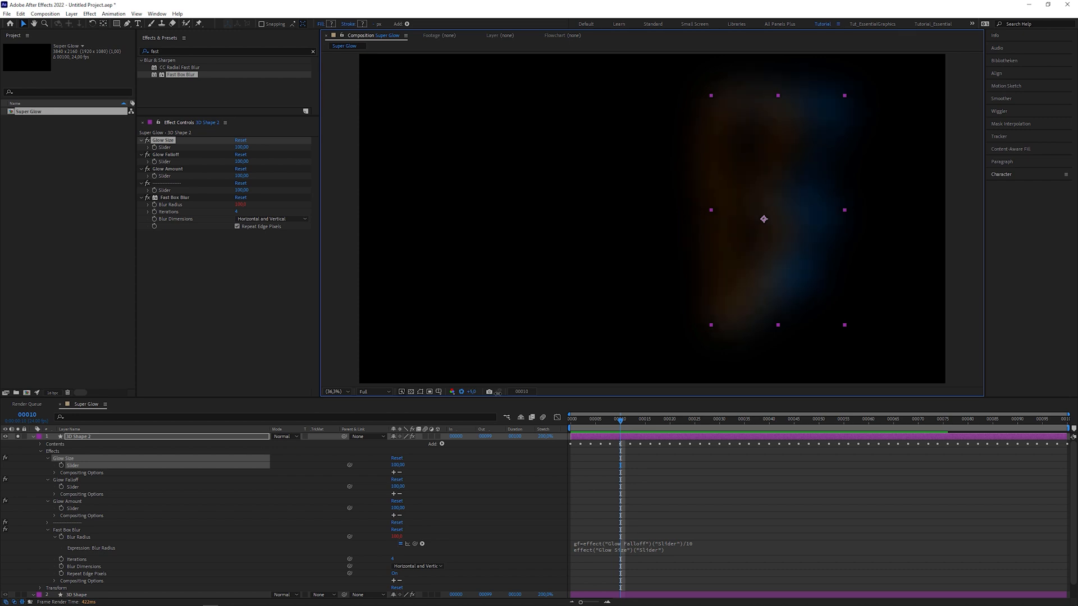
pyautogui.moveTo(703, 324)
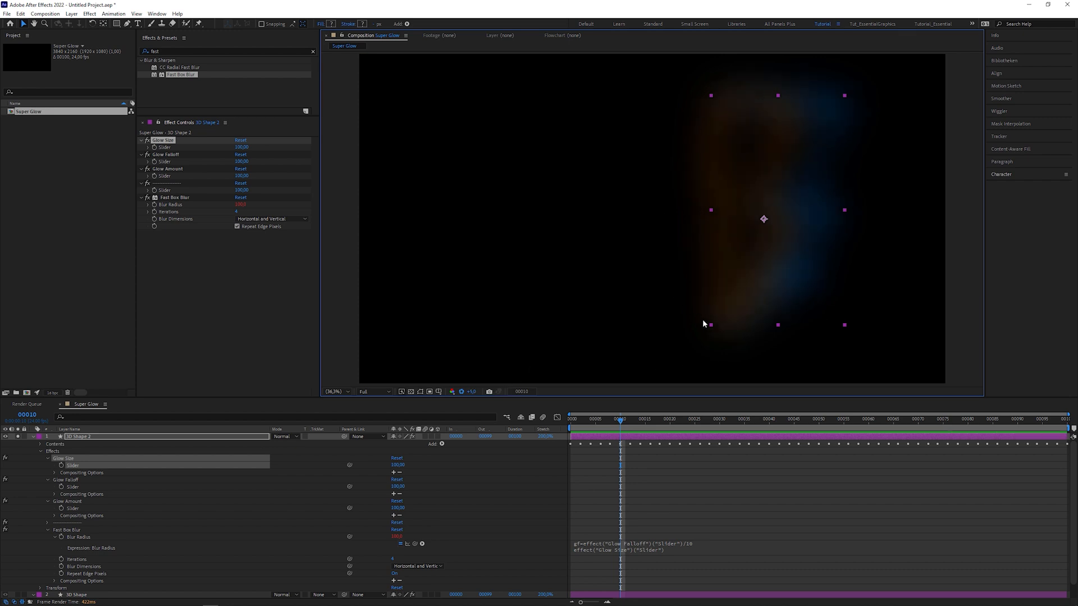
# - Search Effects & Presets for 'cc' to find CC Composite
pyautogui.write('cc compo')
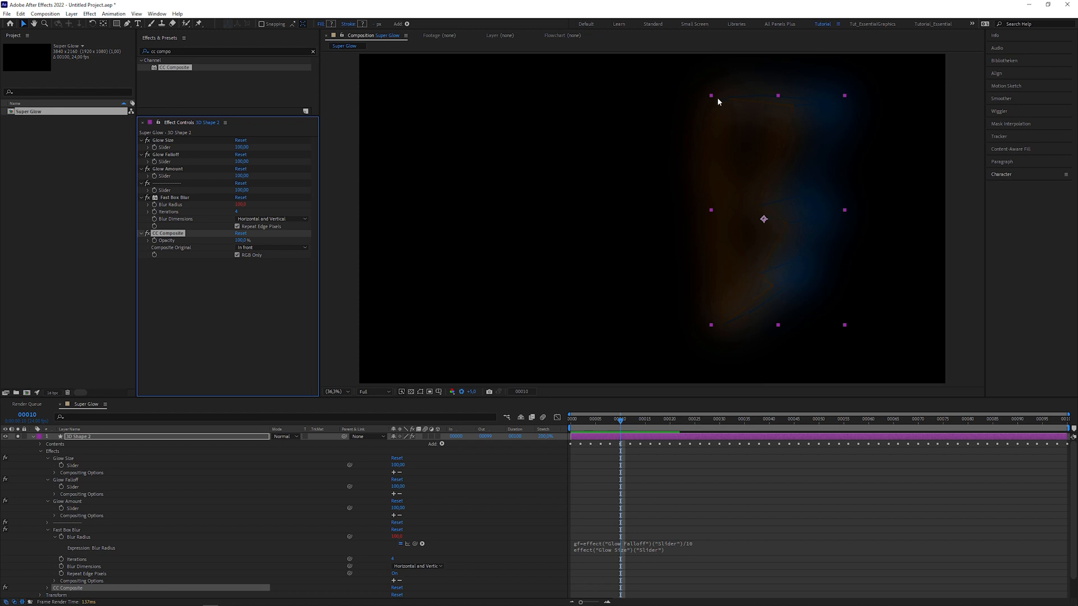
# - Turn off RGB Only in CC Composite and set Composite Original to Add
pyautogui.click(237, 255)
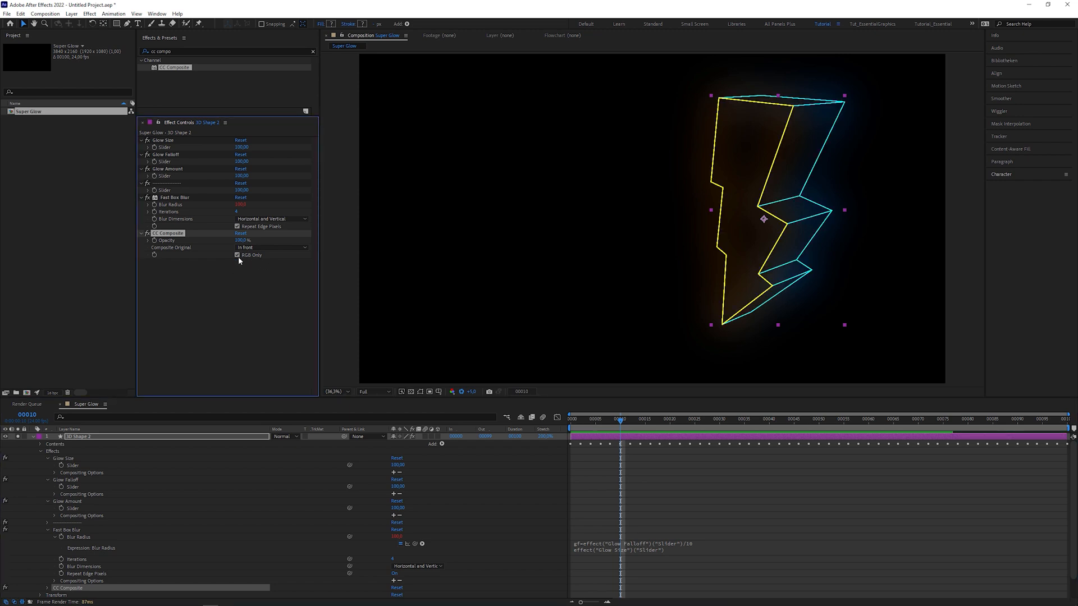
pyautogui.click(237, 255)
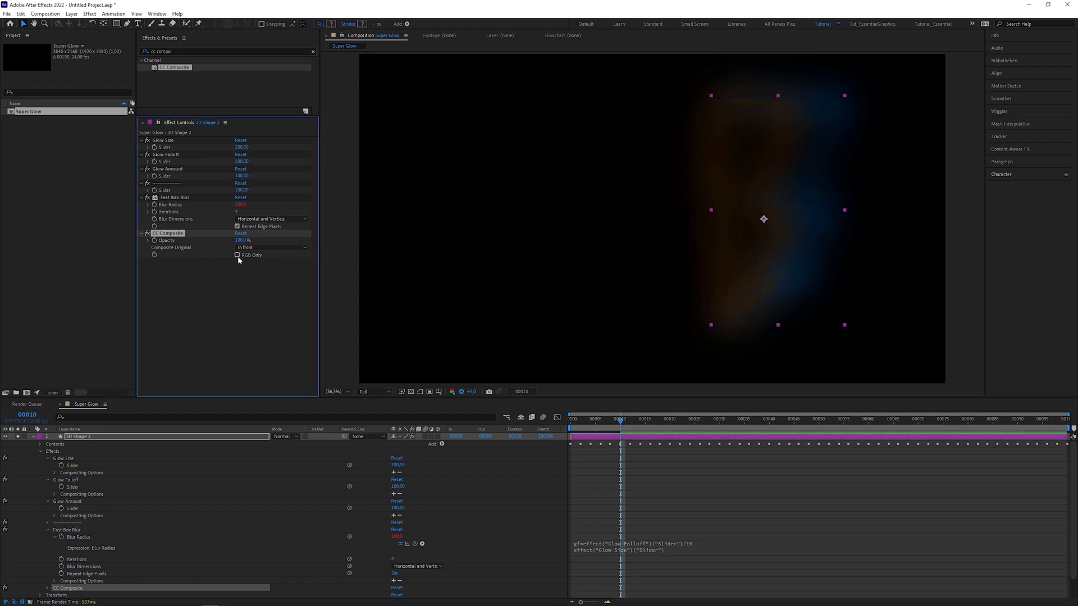
pyautogui.click(271, 248)
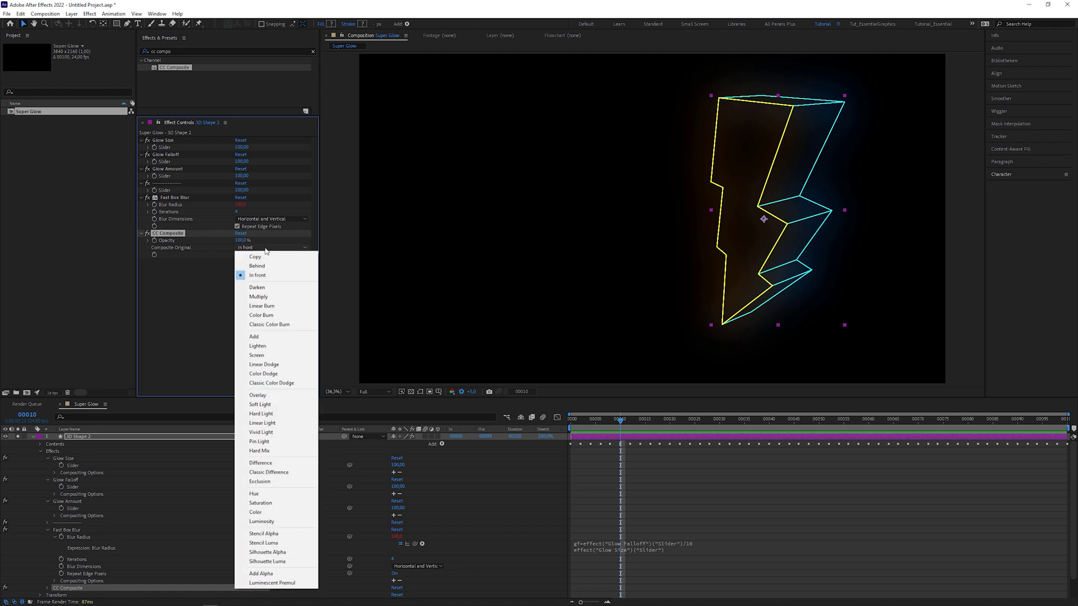
pyautogui.click(253, 336)
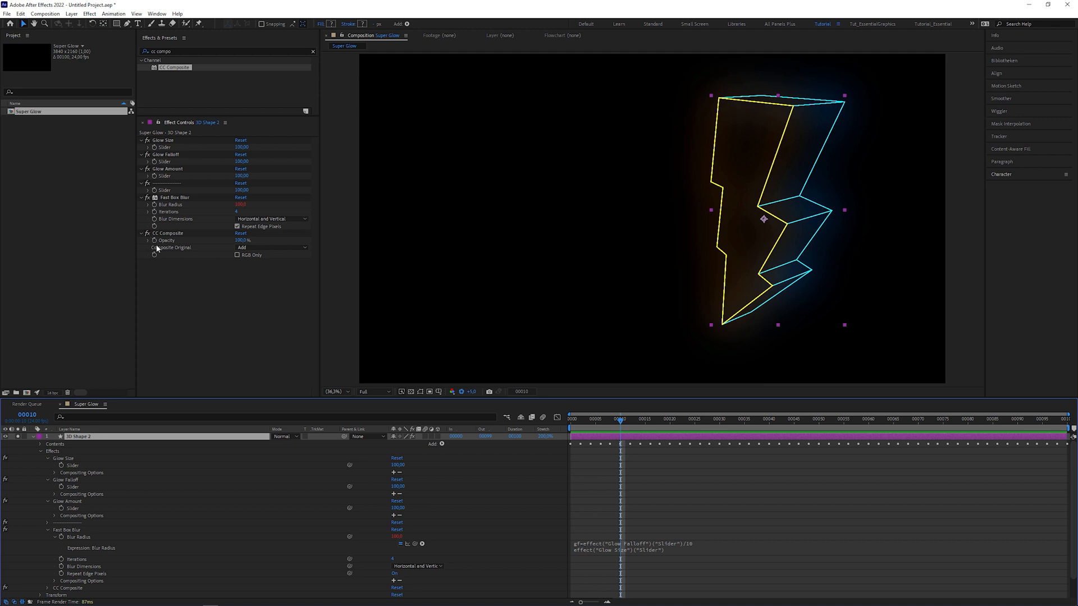
pyautogui.moveTo(864, 131)
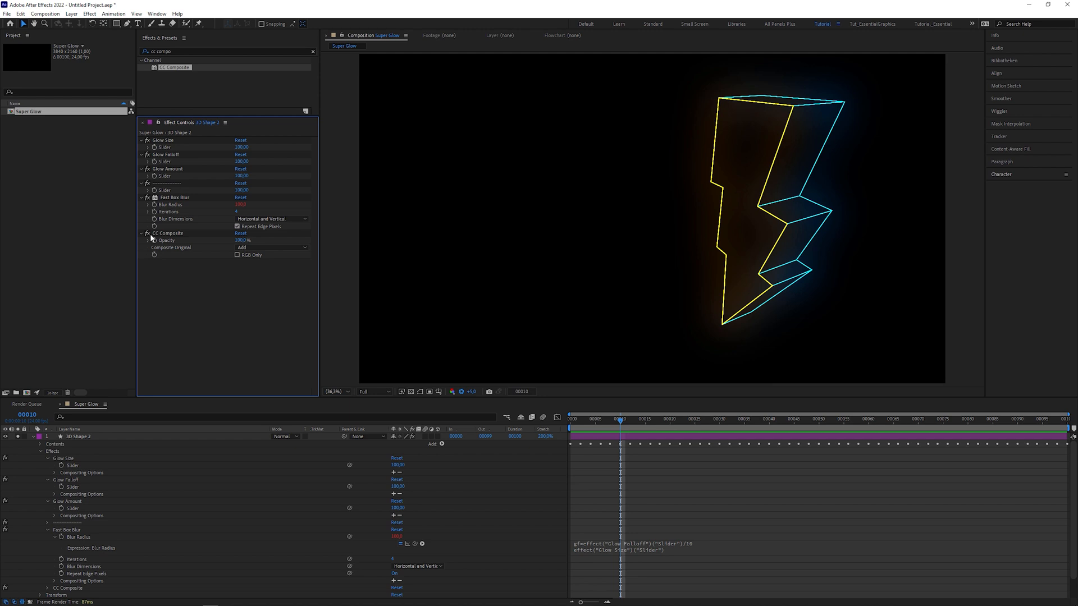
pyautogui.moveTo(152, 239)
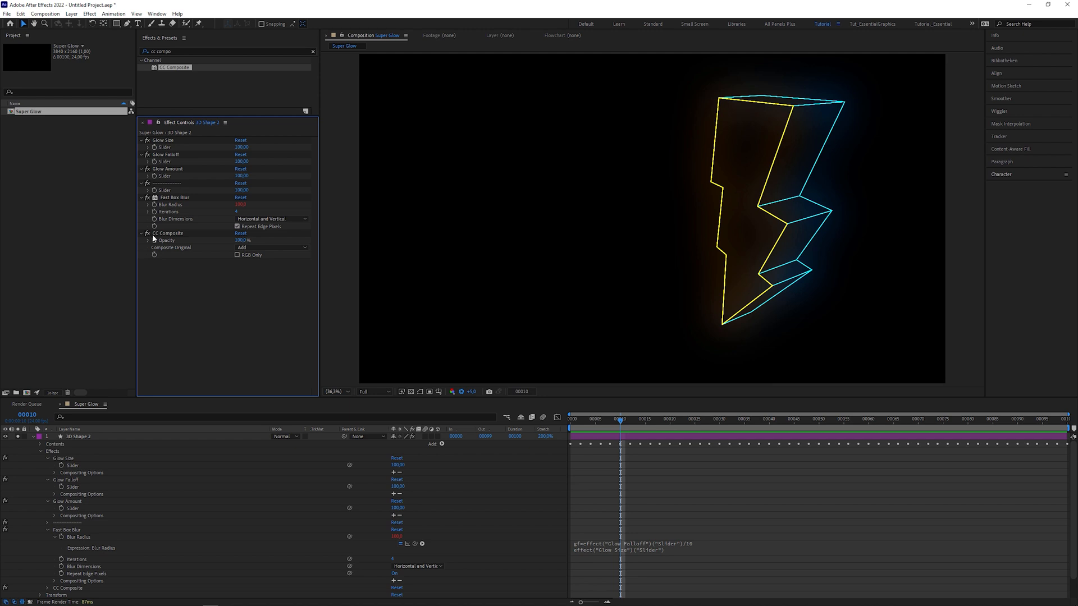
pyautogui.moveTo(168, 223)
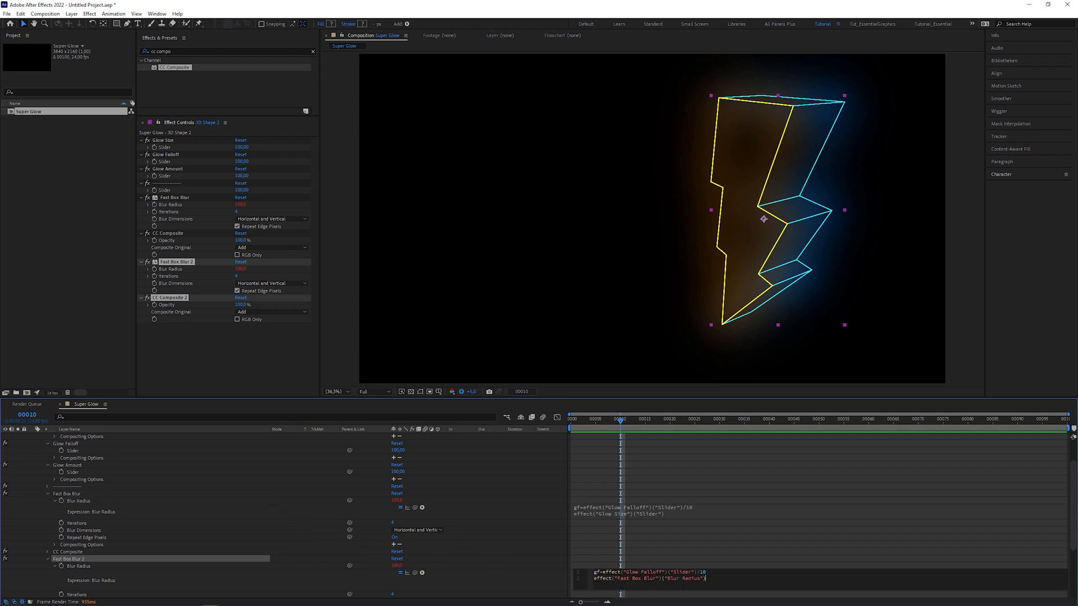
# - Make a duplicated blur's Blur Radius expression divide by gf from Glow Falloff
pyautogui.doubleClick(684, 578)
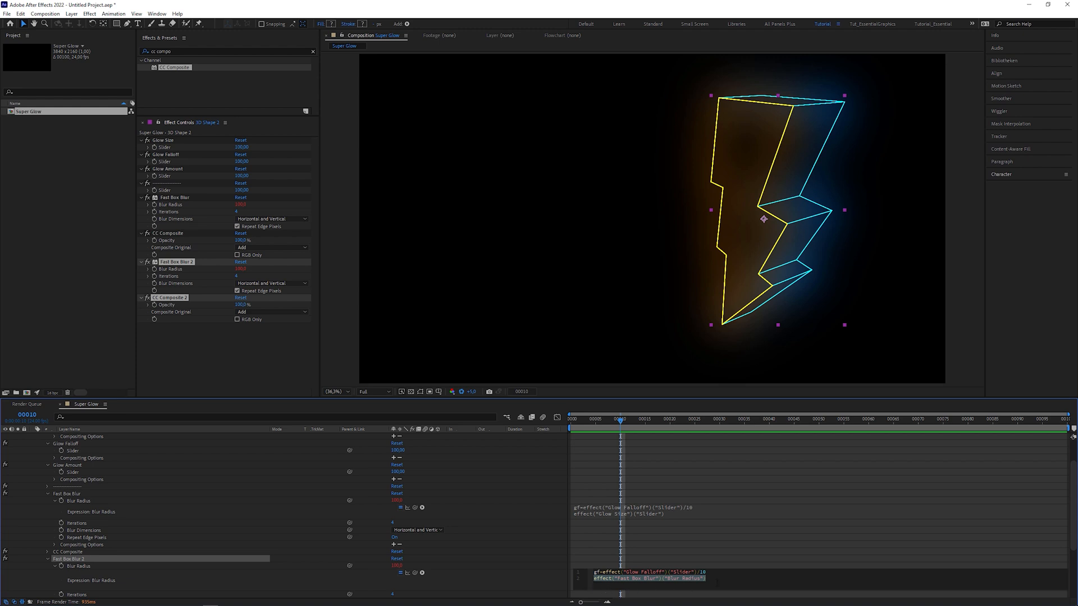
pyautogui.write('/gf')
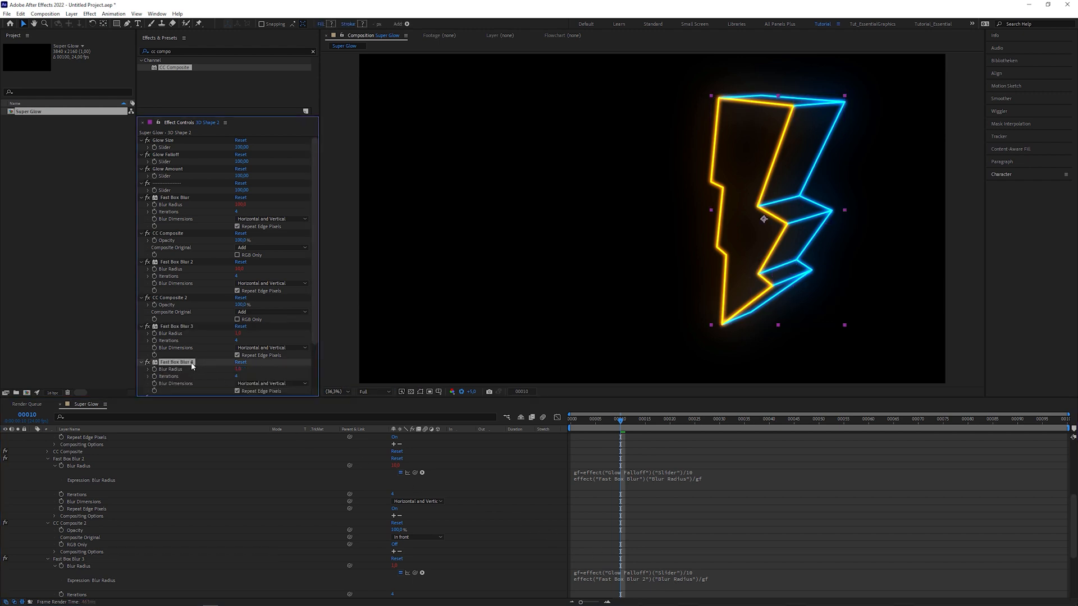
pyautogui.scroll(-3)
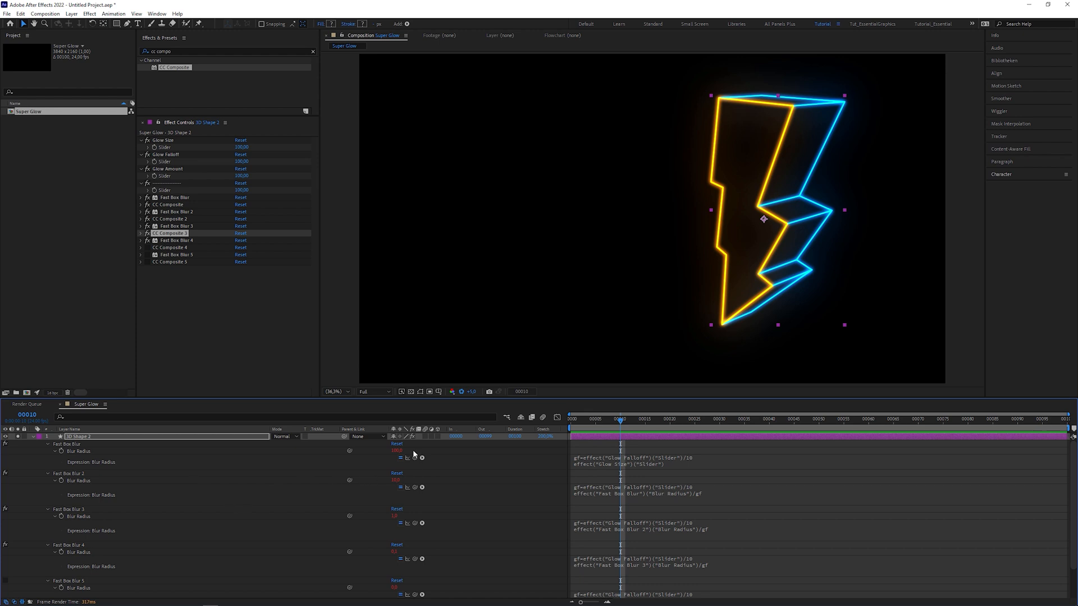
pyautogui.moveTo(403, 520)
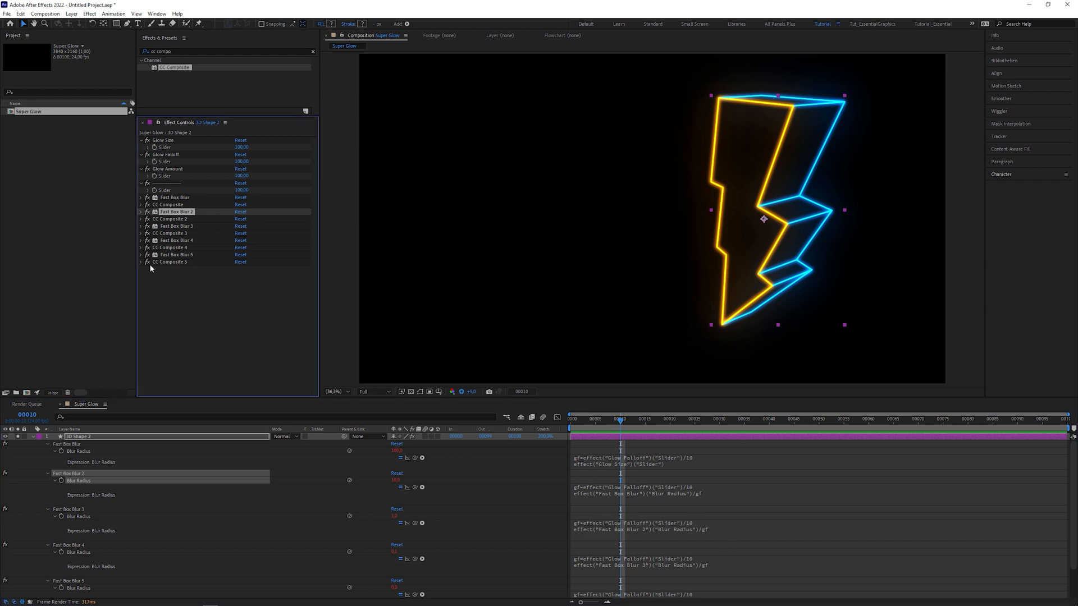
# - Zoom in on the bolt and drag the Glow Falloff slider down to 20
pyautogui.click(334, 391)
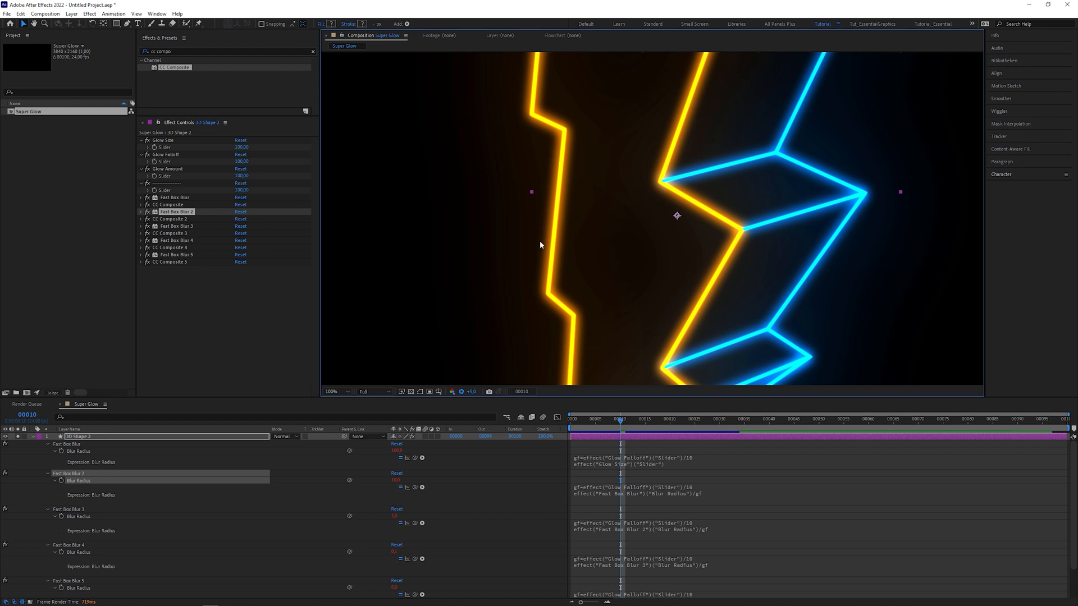
pyautogui.moveTo(380, 256)
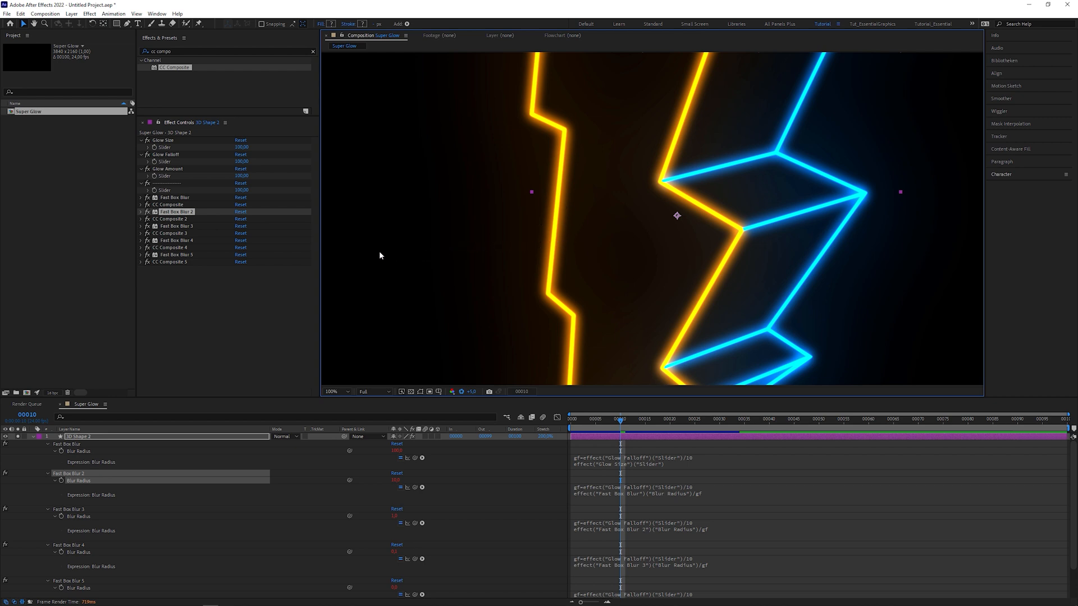
pyautogui.moveTo(371, 258)
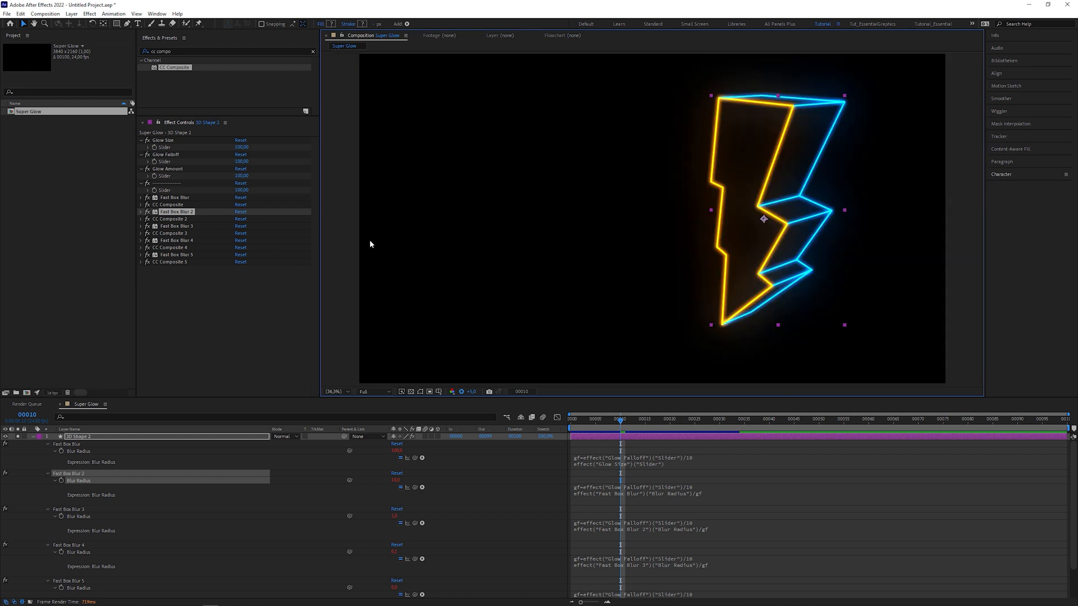
pyautogui.click(373, 391)
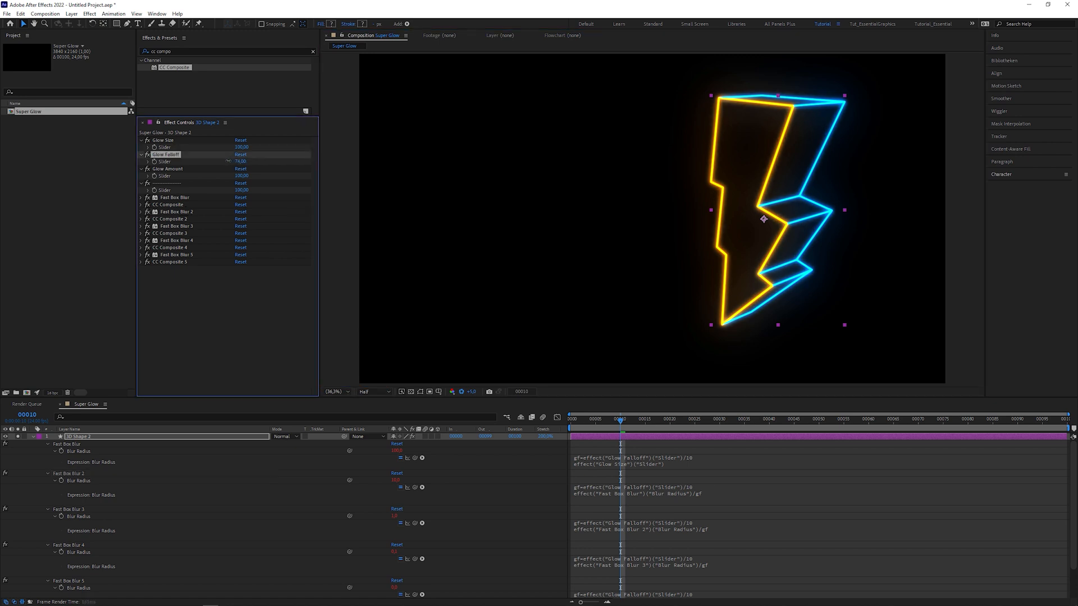
pyautogui.moveTo(242, 162); pyautogui.dragTo(220, 162)
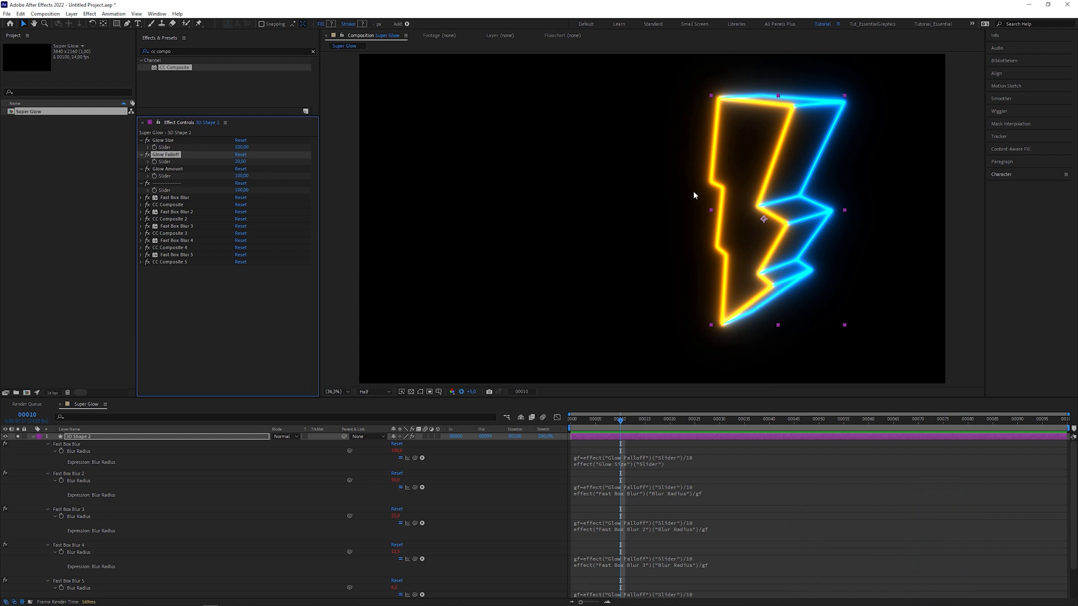
pyautogui.moveTo(536, 340)
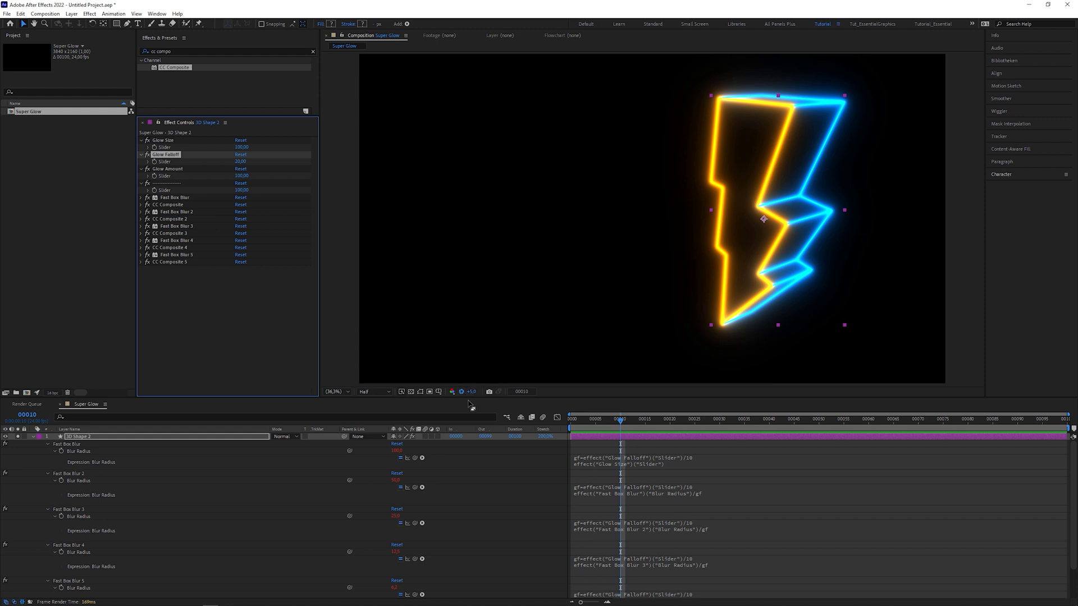
pyautogui.moveTo(478, 404)
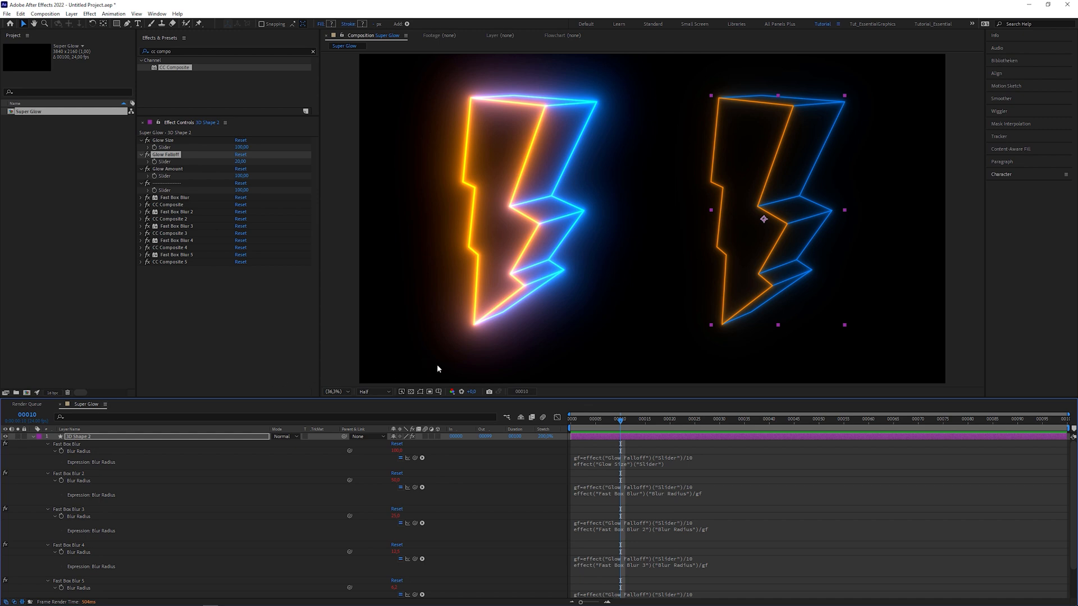
pyautogui.moveTo(635, 227)
pyautogui.write('Glow')
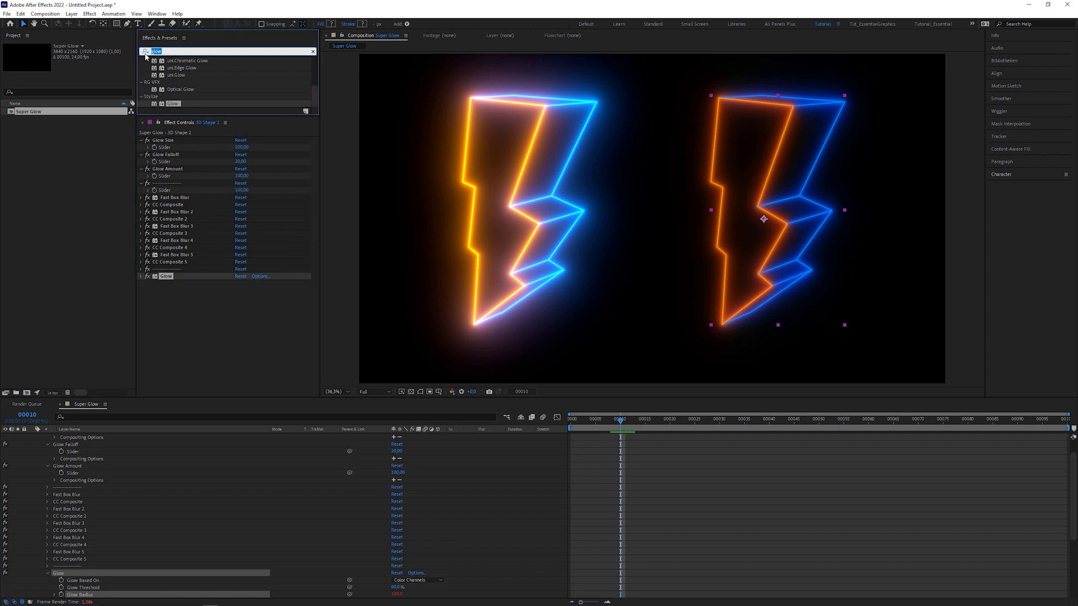
# - Apply Calculations with Second Layer Channel set to Alpha and Blending Mode set to Overlay
pyautogui.write('calculations')
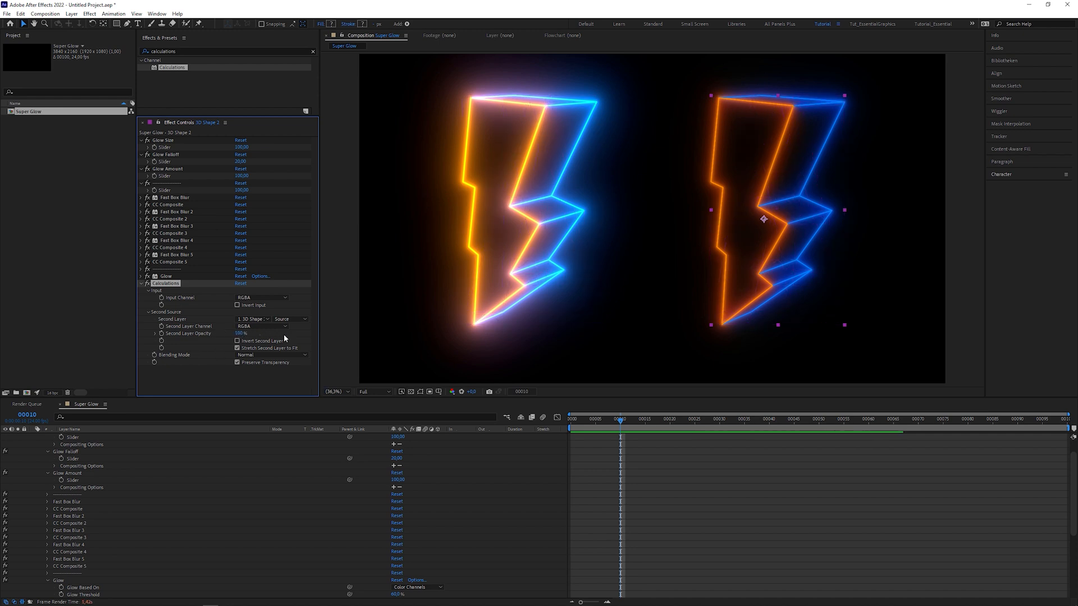
pyautogui.click(271, 326)
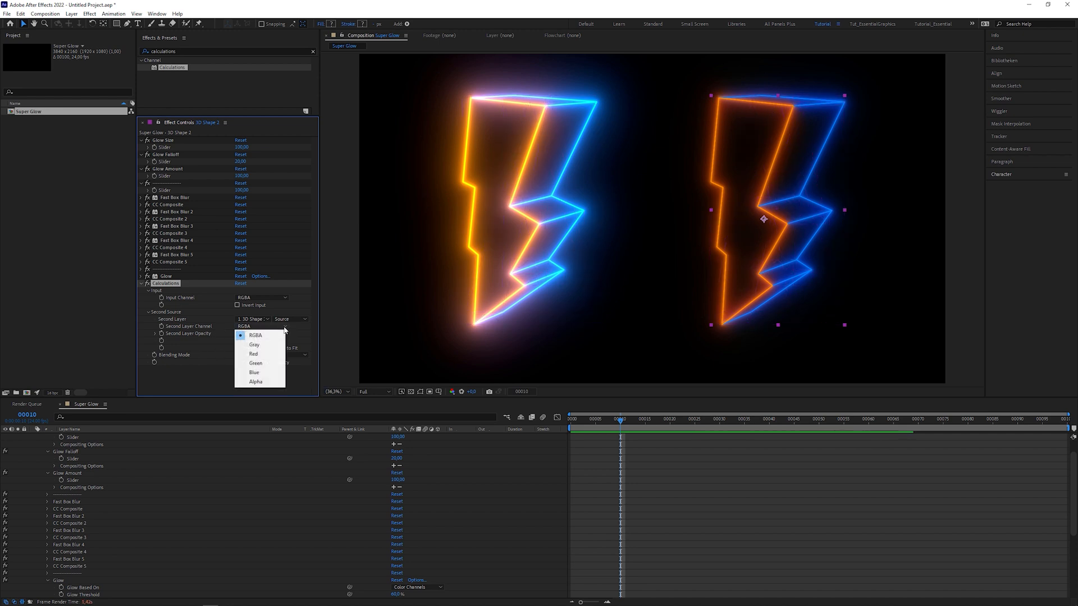
pyautogui.moveTo(256, 382)
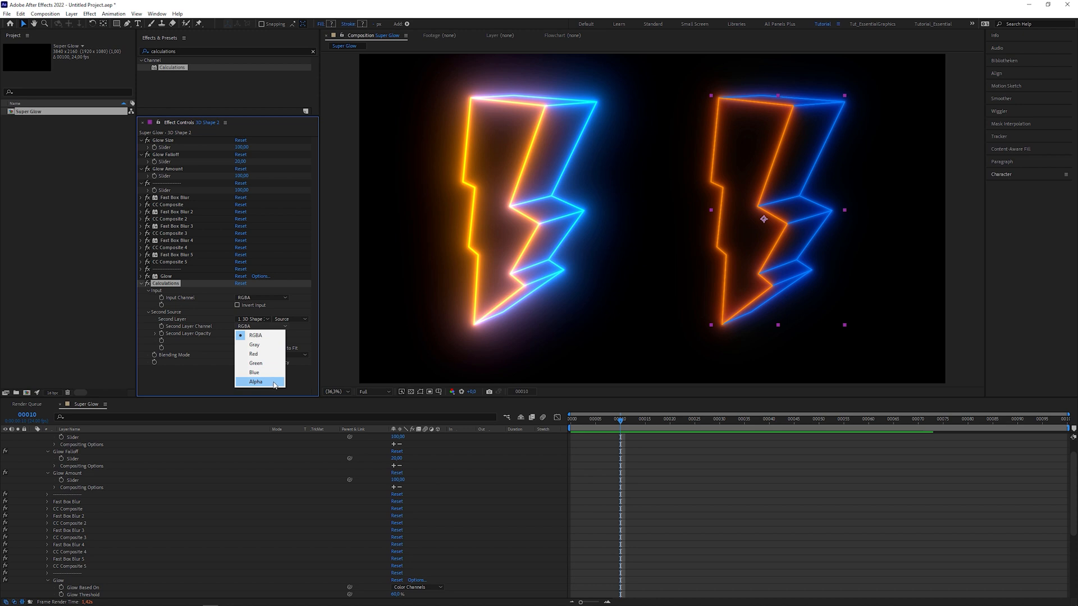
pyautogui.click(254, 382)
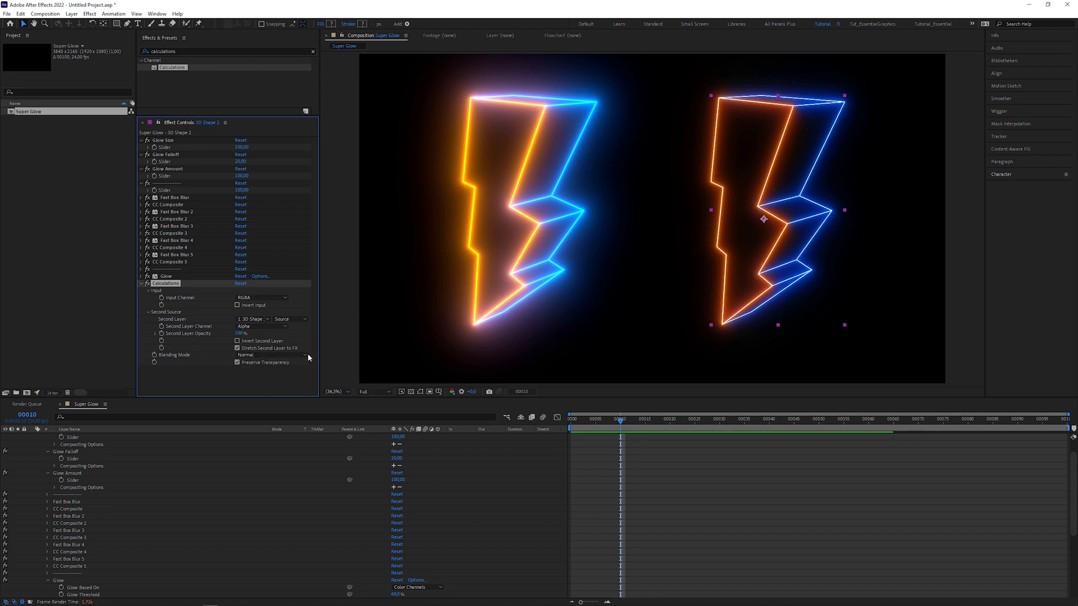
pyautogui.click(270, 355)
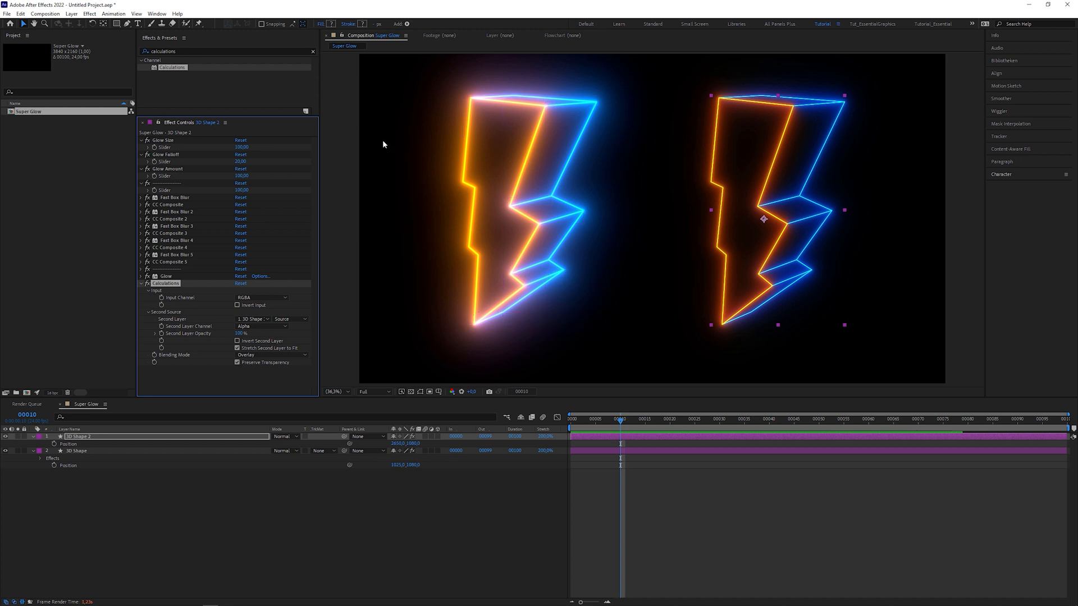
# - Apply Levels via the 'lev' search and set its channel to Alpha
pyautogui.write('lev')
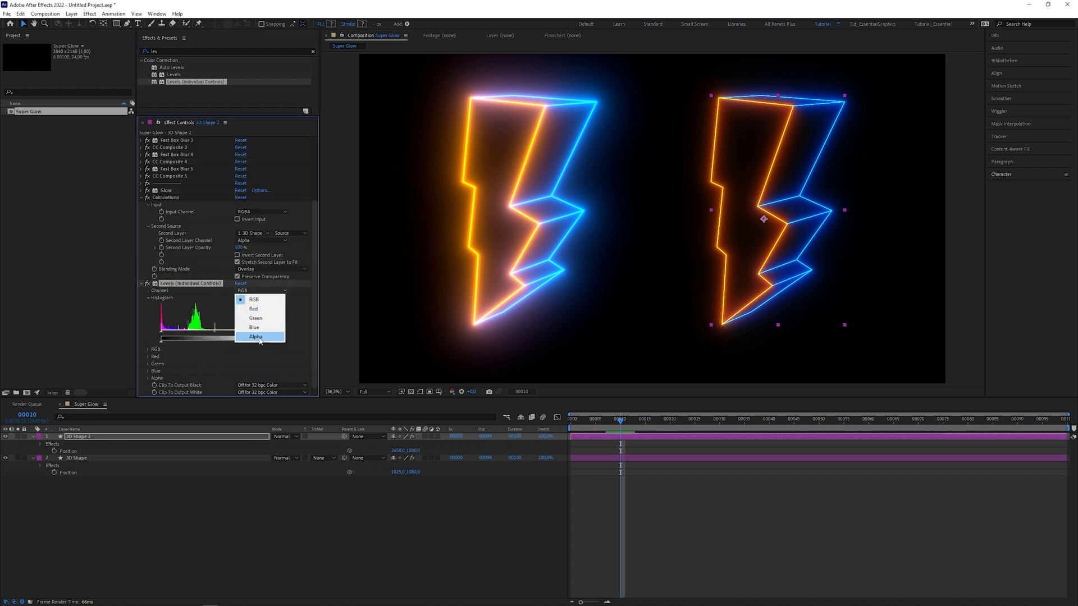
pyautogui.click(256, 337)
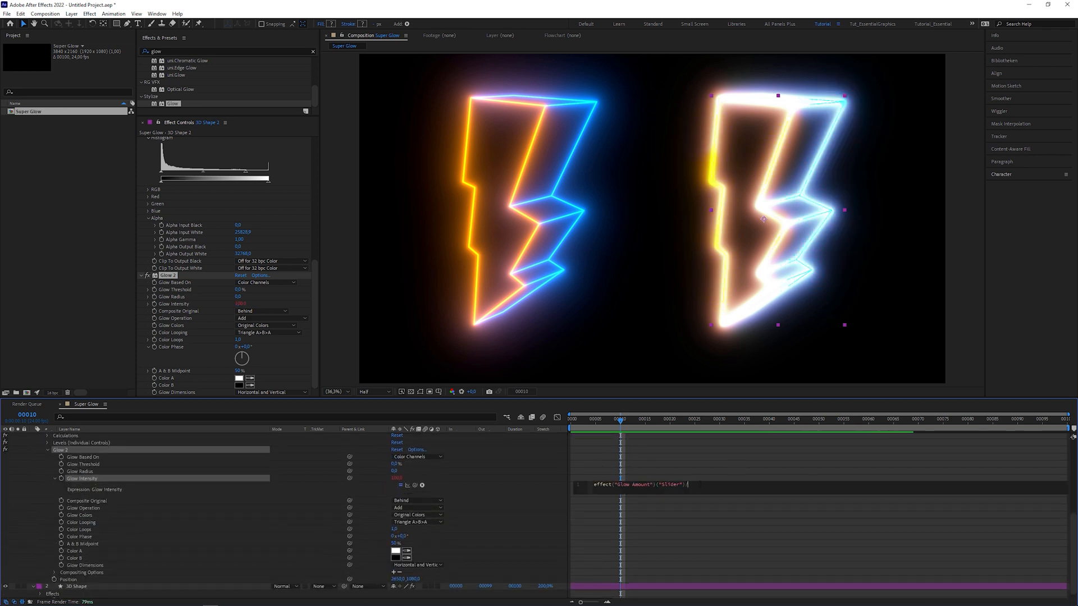
# - Append /100 to the second Glow's intensity expression
pyautogui.write('/100')
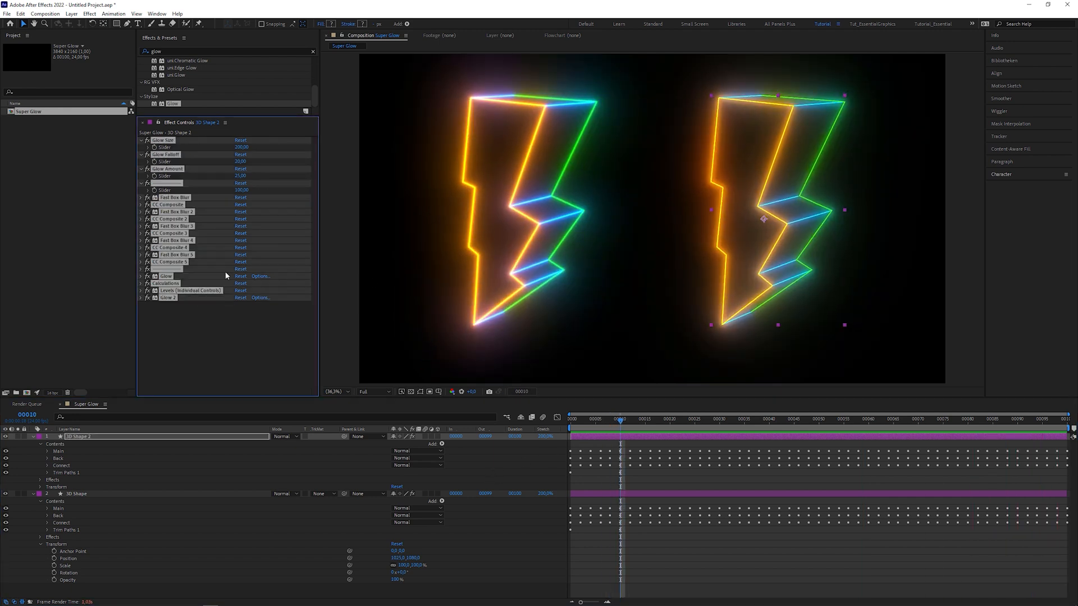
# - Save the selected effect stack as a user animation preset
pyautogui.click(114, 14)
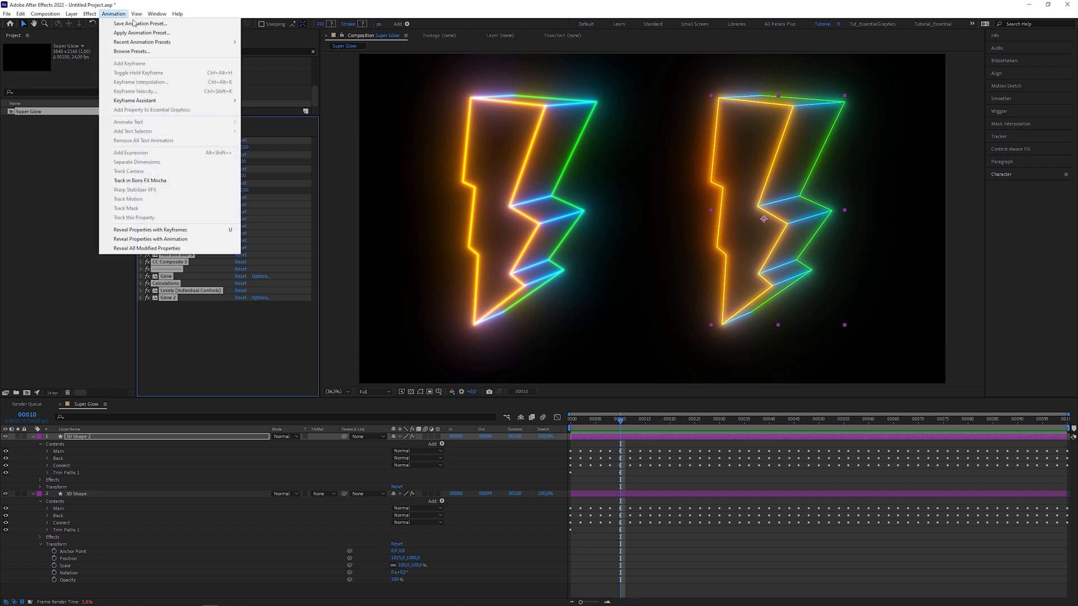
pyautogui.click(140, 23)
pyautogui.write('SUPER')
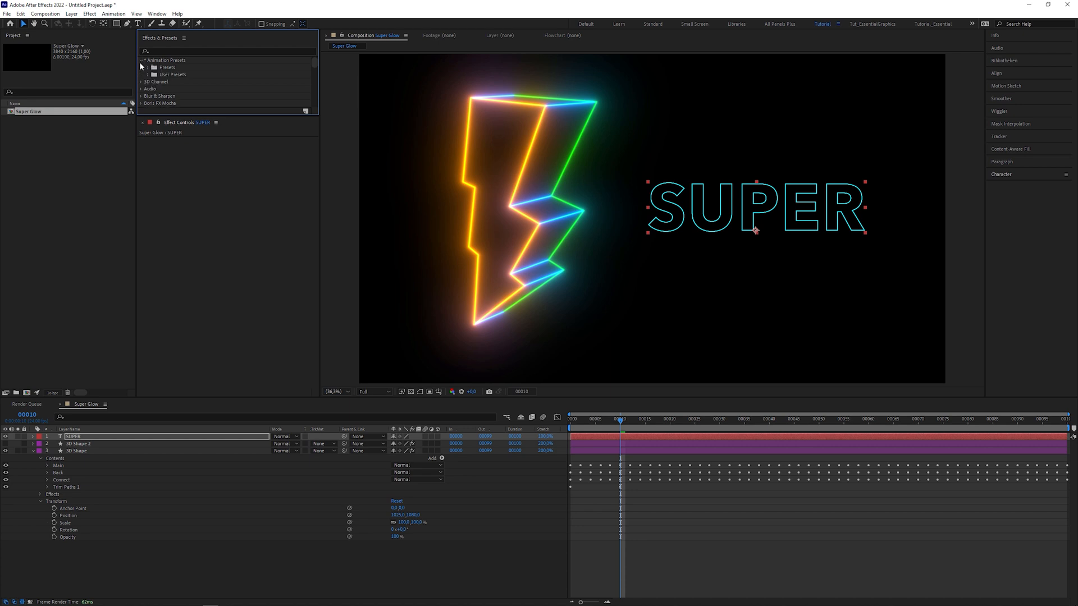
# - Apply the Super Glow preset to SUPER, make the P purple, and change the Calculations blending mode
pyautogui.click(152, 75)
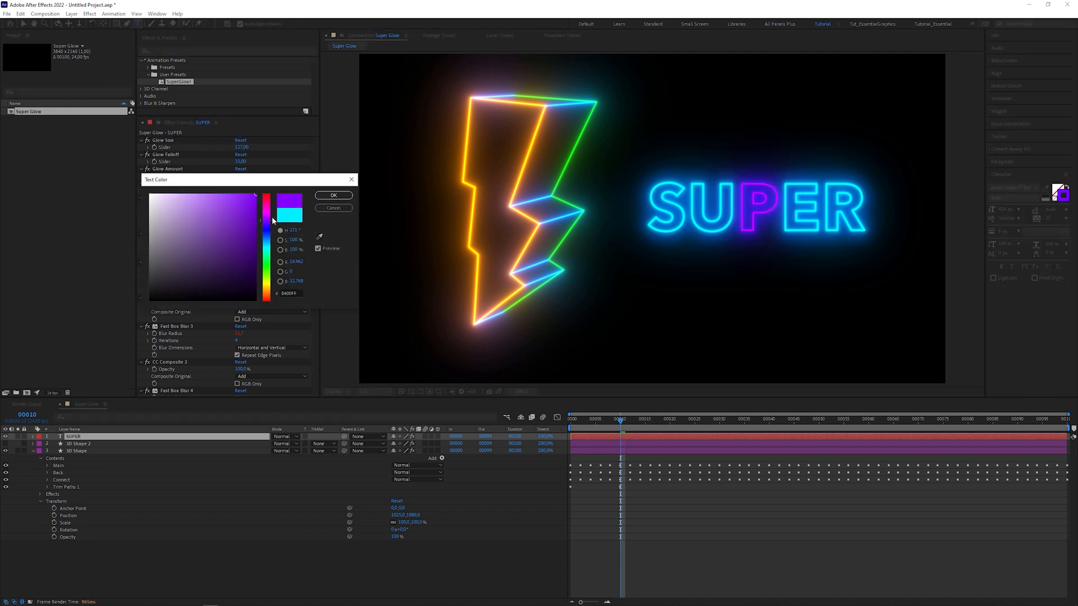
pyautogui.click(333, 195)
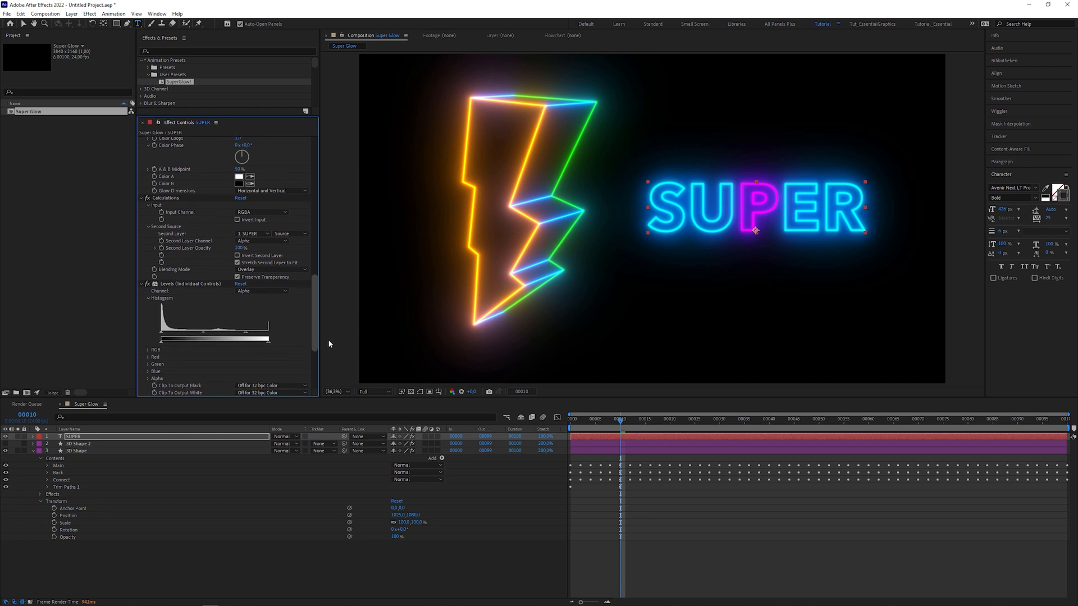
pyautogui.click(270, 266)
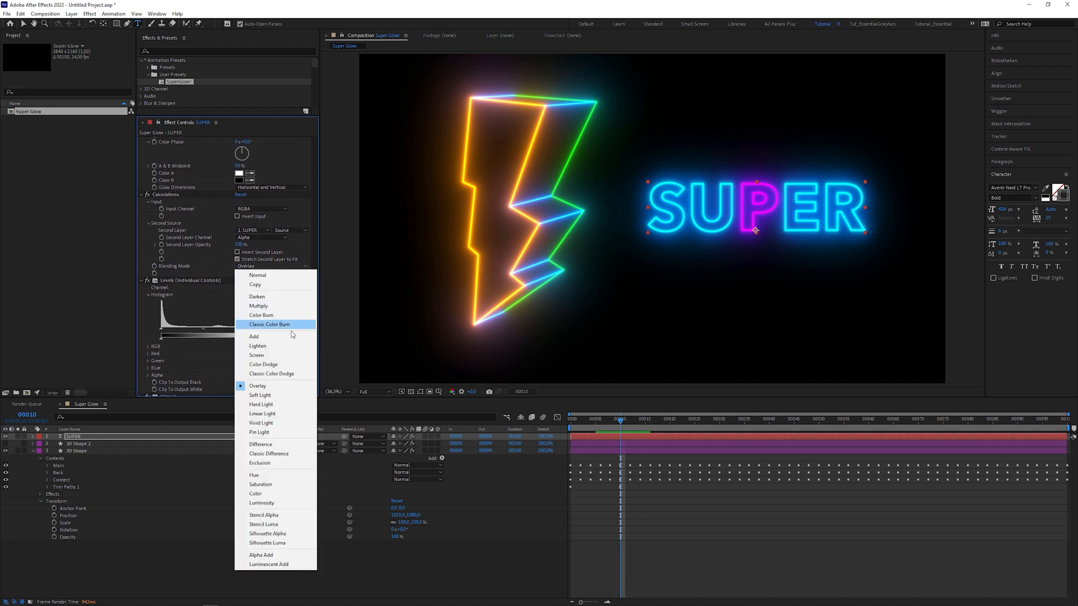
pyautogui.click(253, 336)
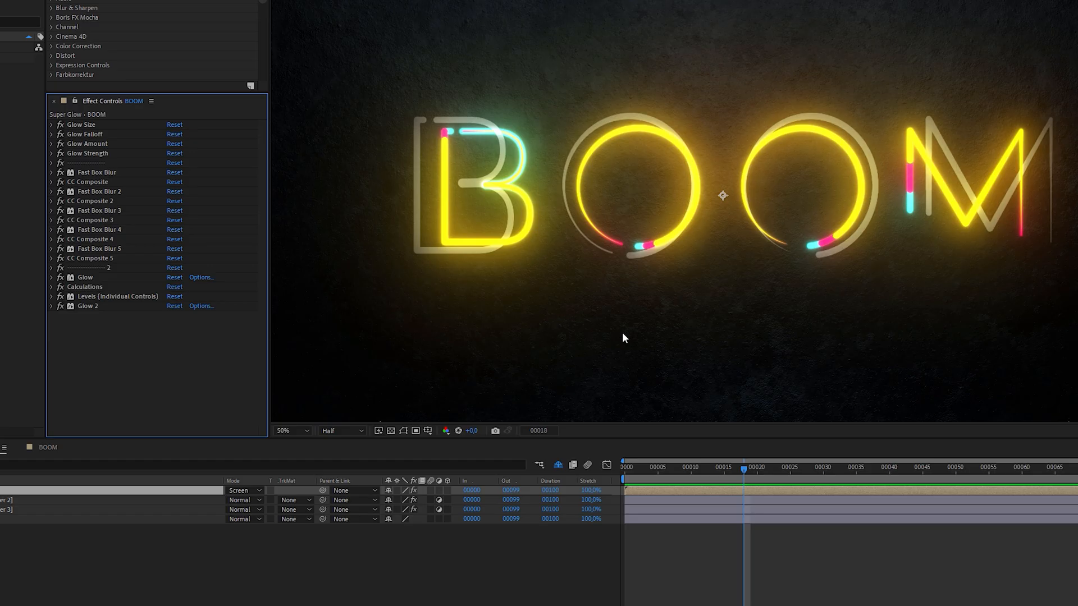
pyautogui.moveTo(492, 70)
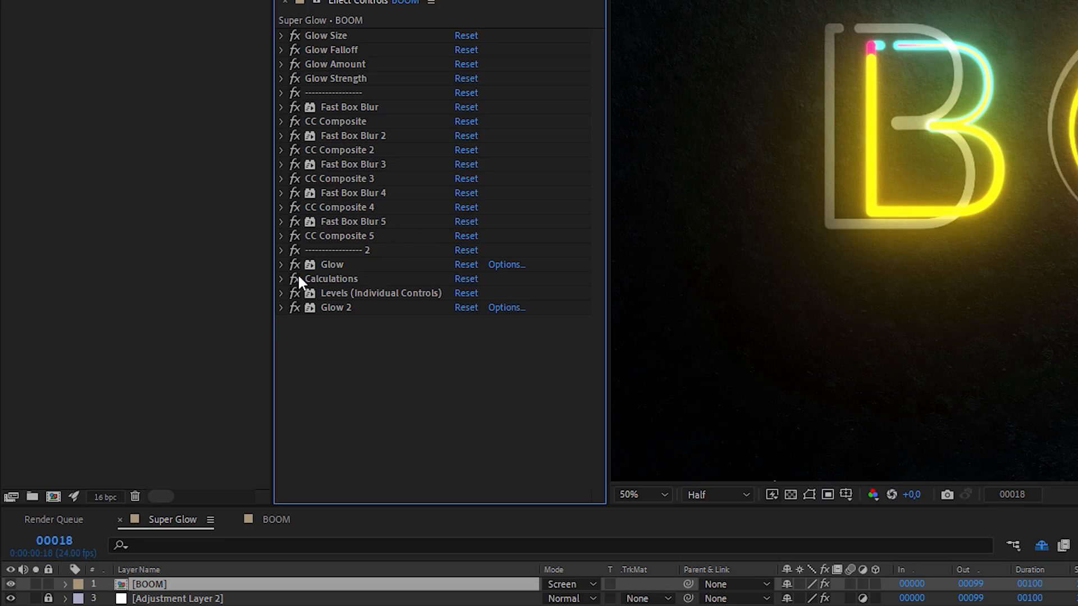
# - Expand BOOM's Calculations effect to show its channel, layer and Overlay settings
pyautogui.click(282, 279)
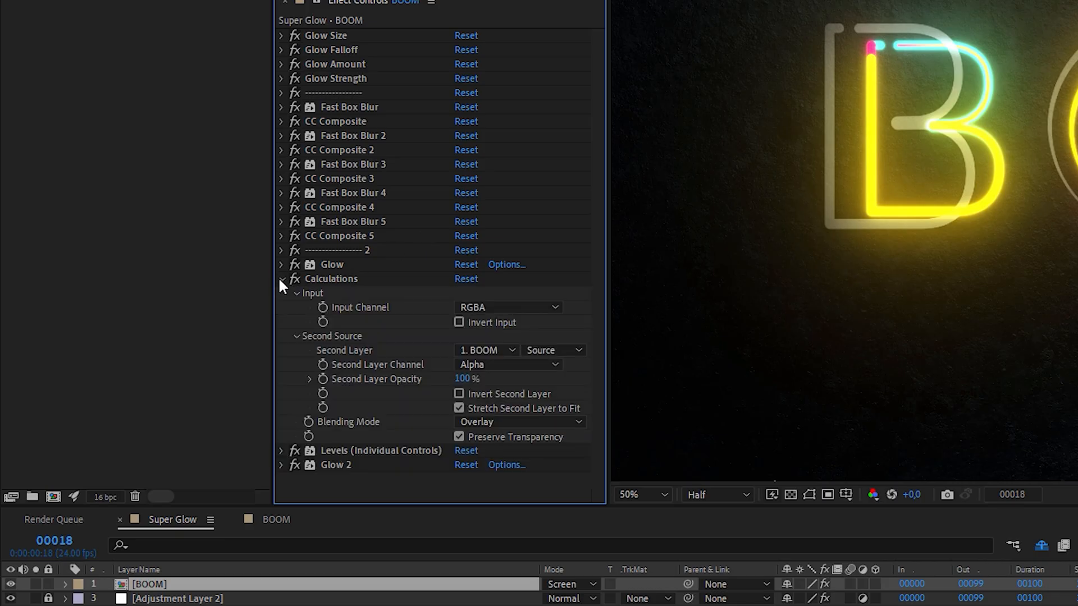